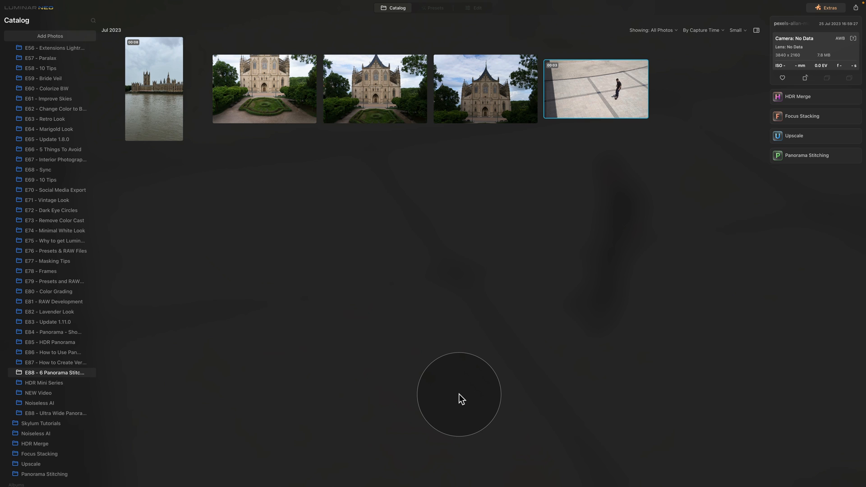
mouse_move(665, 277)
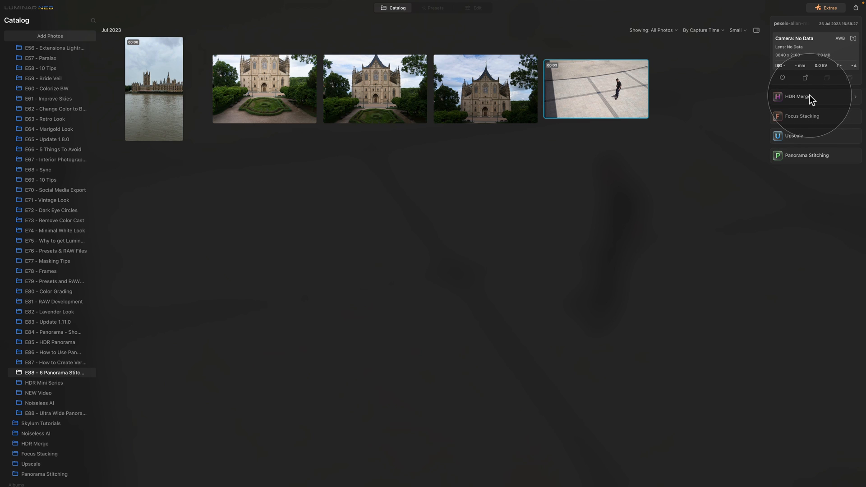
mouse_move(715, 117)
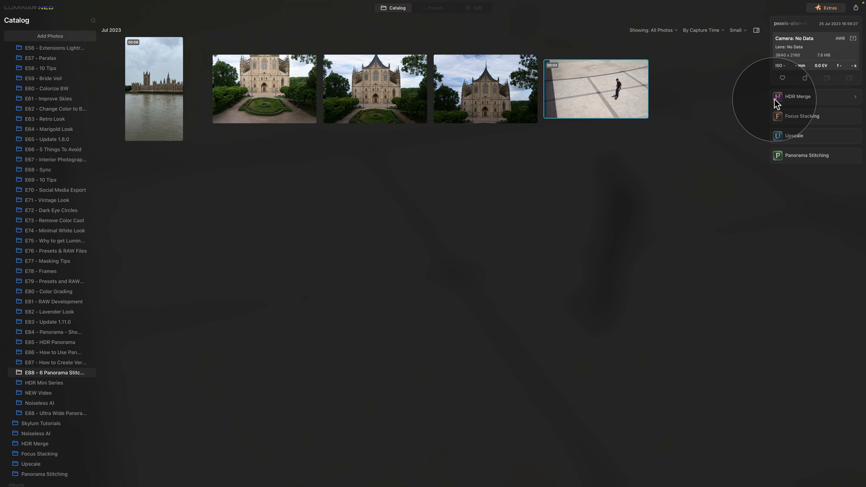
Step: Queue the three selected cathedral photos in the Panorama Stitching tool
left_click(798, 97)
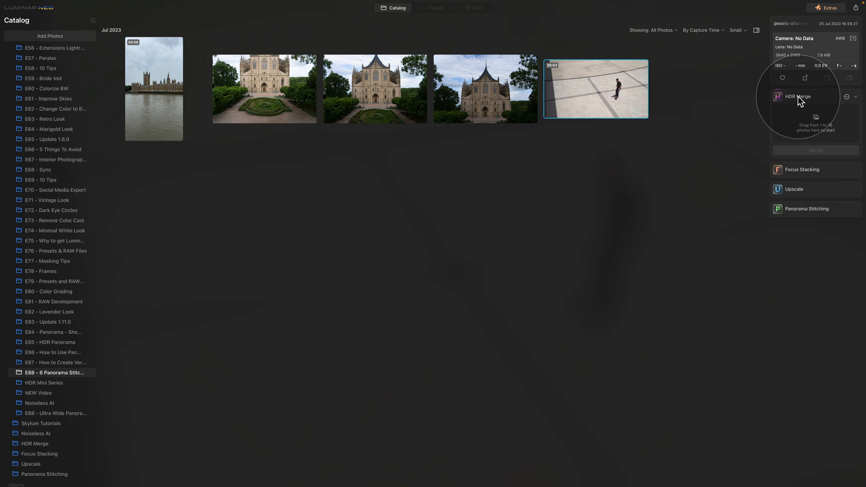
left_click(798, 96)
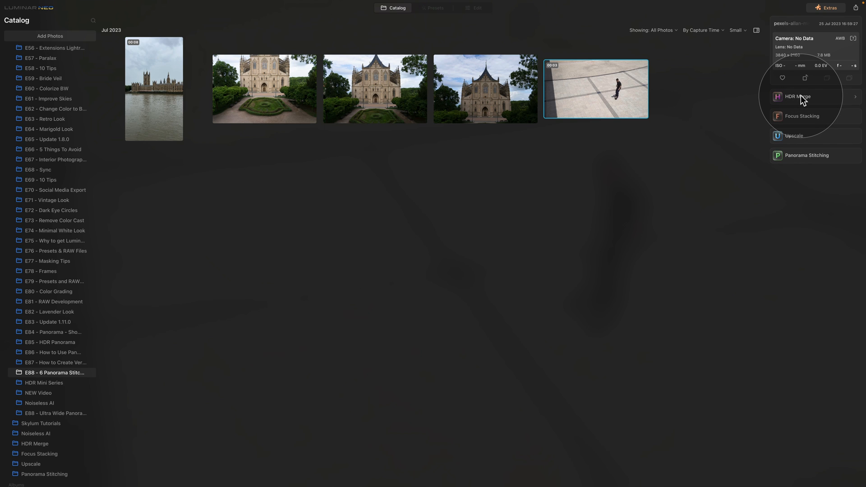
mouse_move(513, 154)
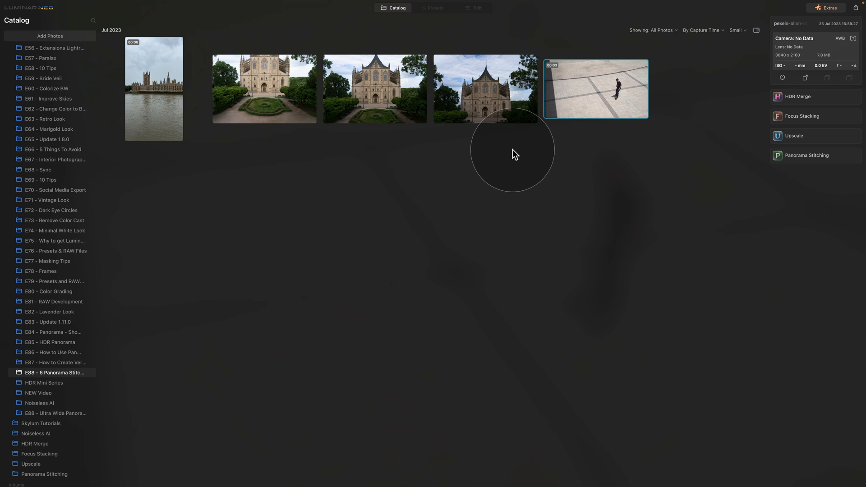
mouse_move(506, 161)
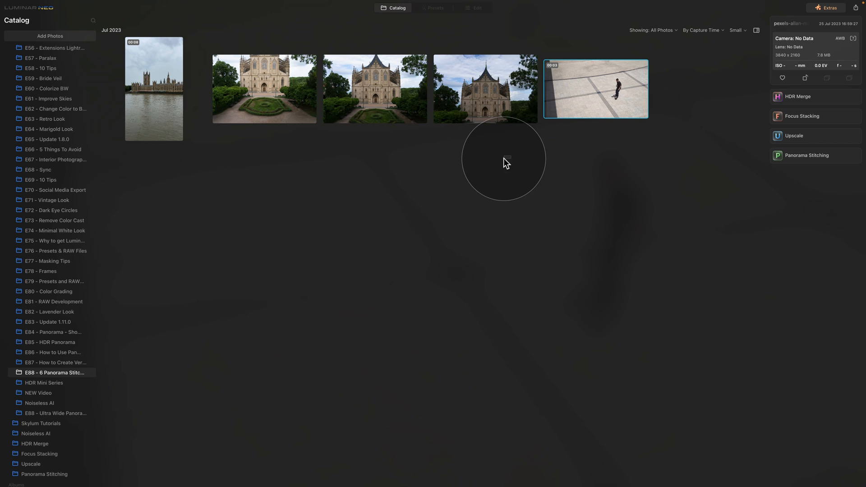
left_click(264, 89)
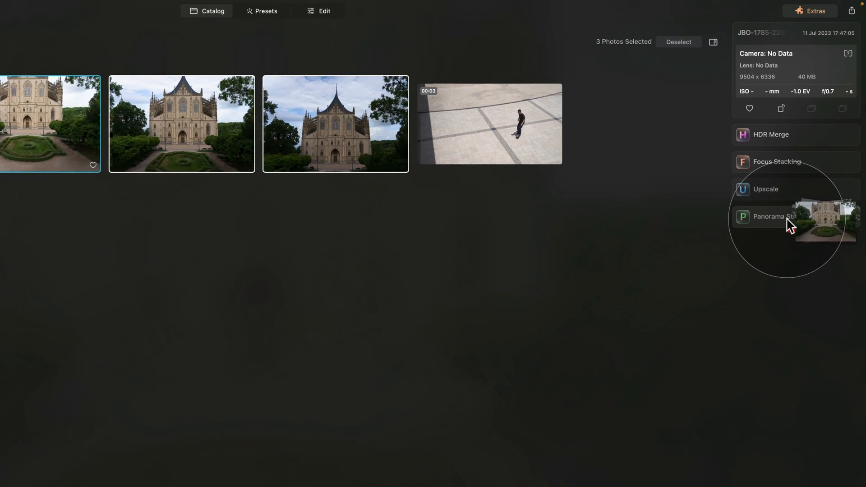
left_click(762, 216)
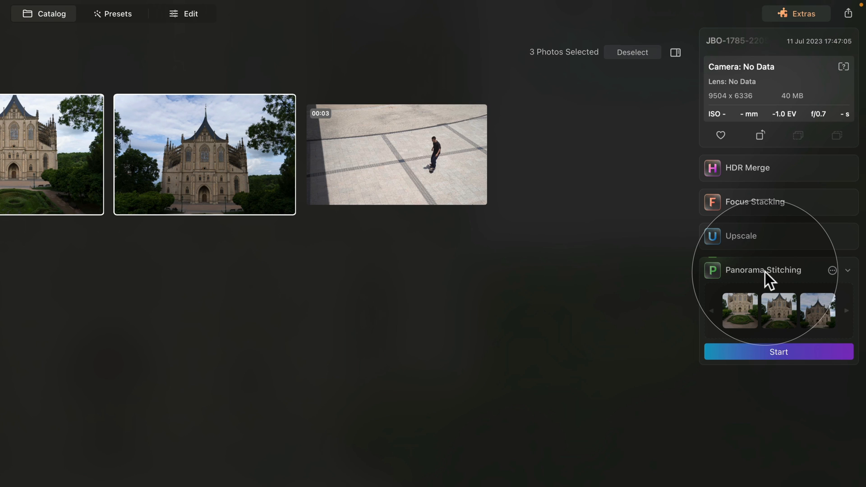
mouse_move(784, 315)
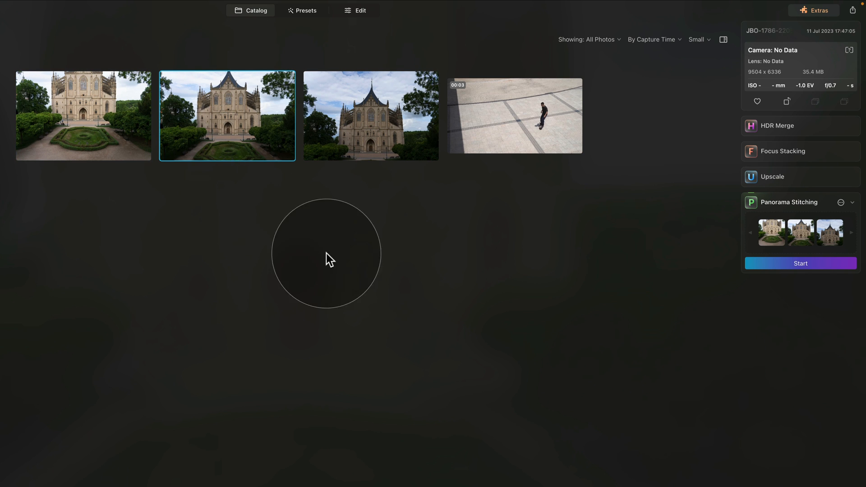
mouse_move(564, 184)
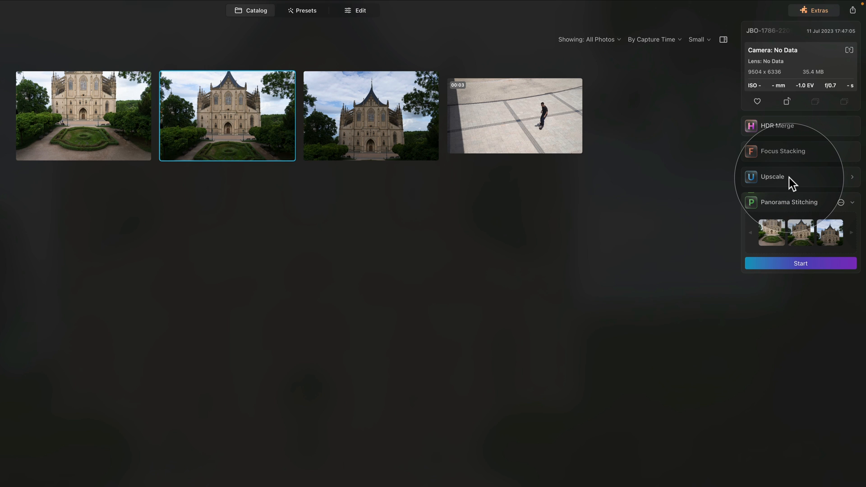
Step: Load one cathedral photo into Upscale and reveal its 2x/4x/6x options
left_click(772, 176)
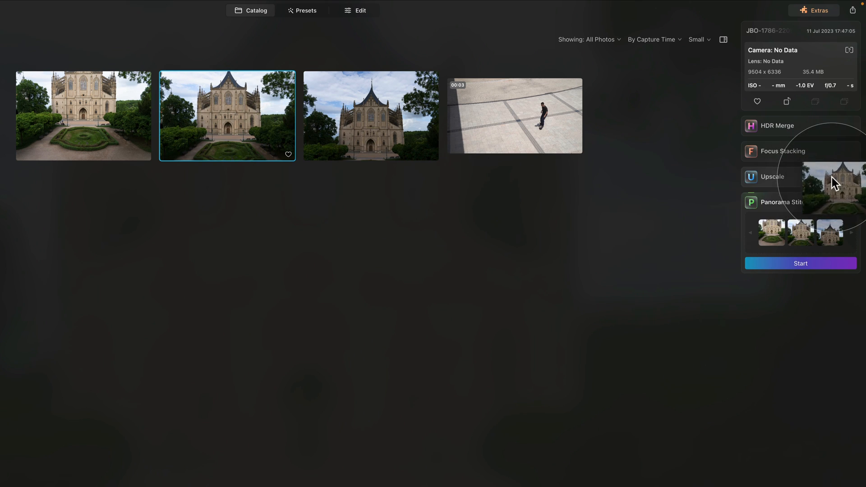
left_click(774, 177)
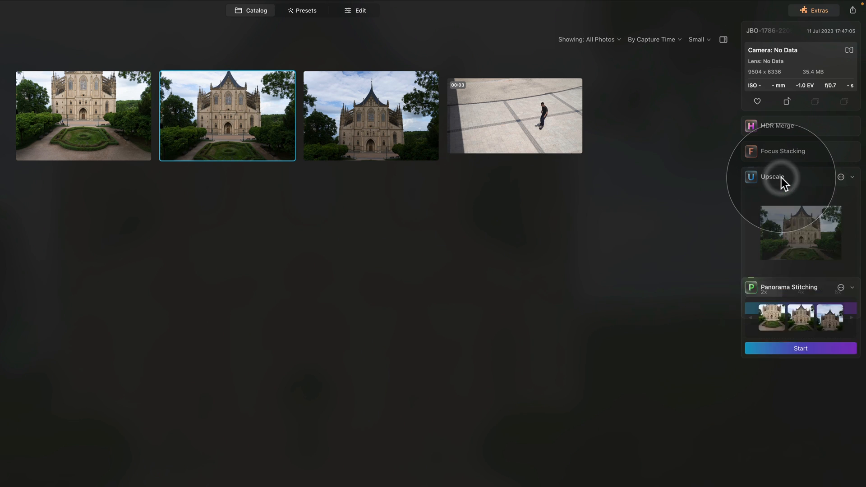
left_click(773, 177)
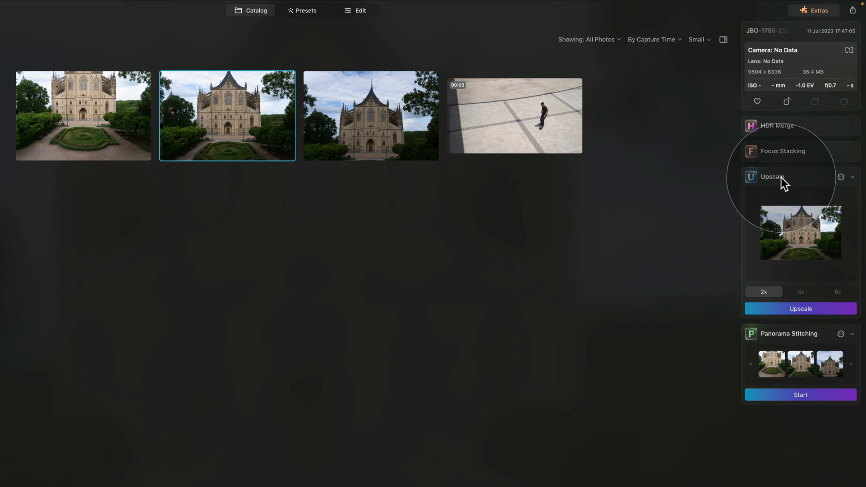
mouse_move(805, 184)
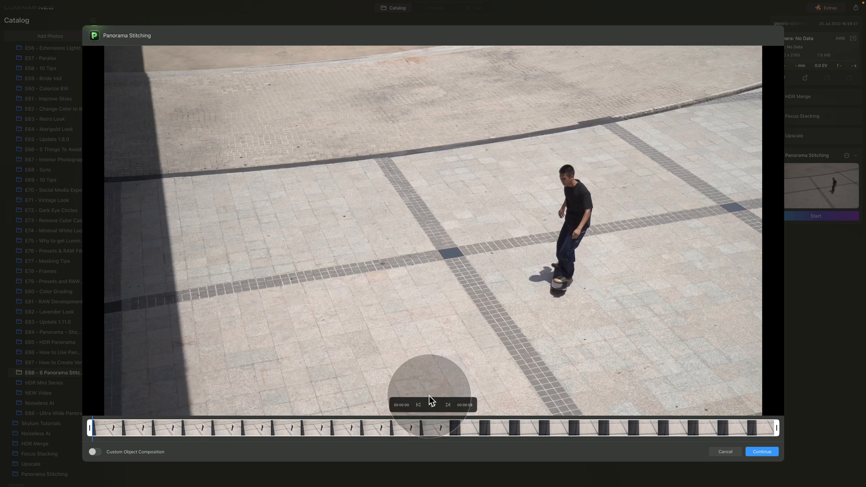
Step: Scrub the skateboarding clip's timeline back toward the start to preview frames
left_click(432, 406)
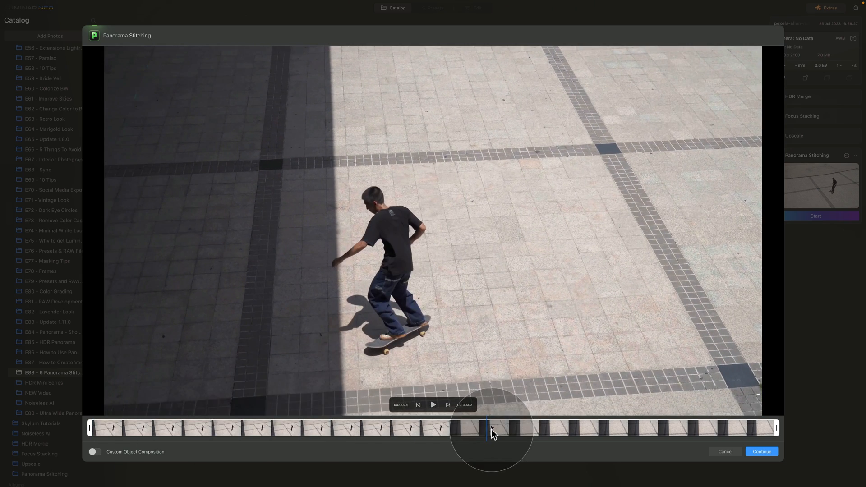
left_click_drag(492, 427, 402, 427)
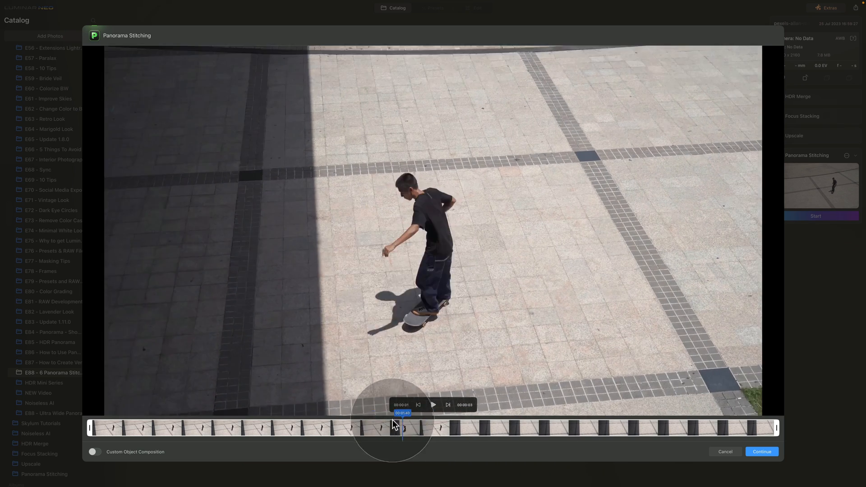
left_click_drag(402, 428, 250, 428)
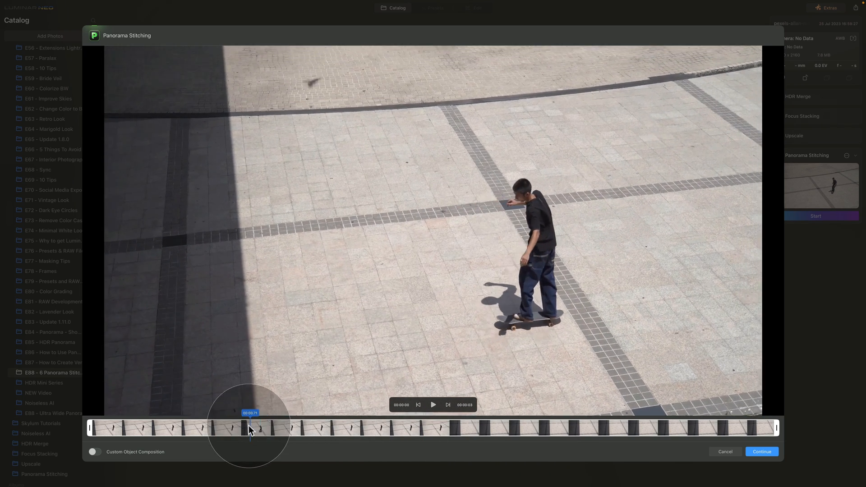
left_click_drag(250, 427, 183, 427)
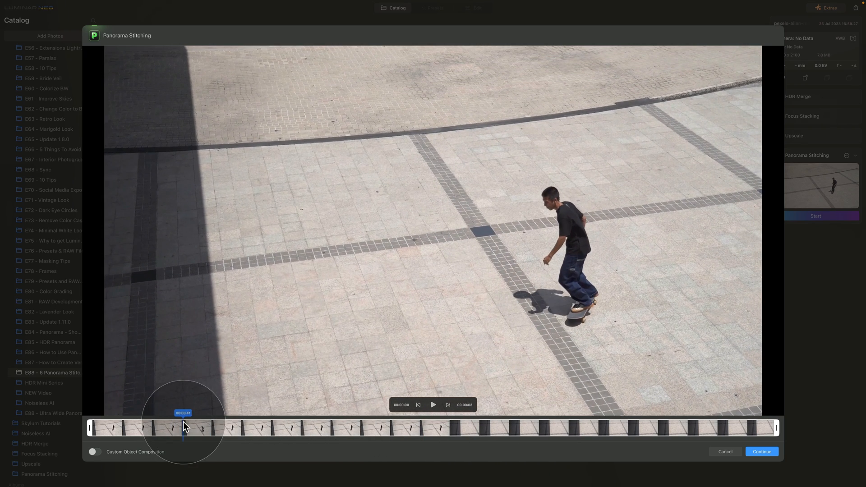
left_click_drag(183, 425, 161, 425)
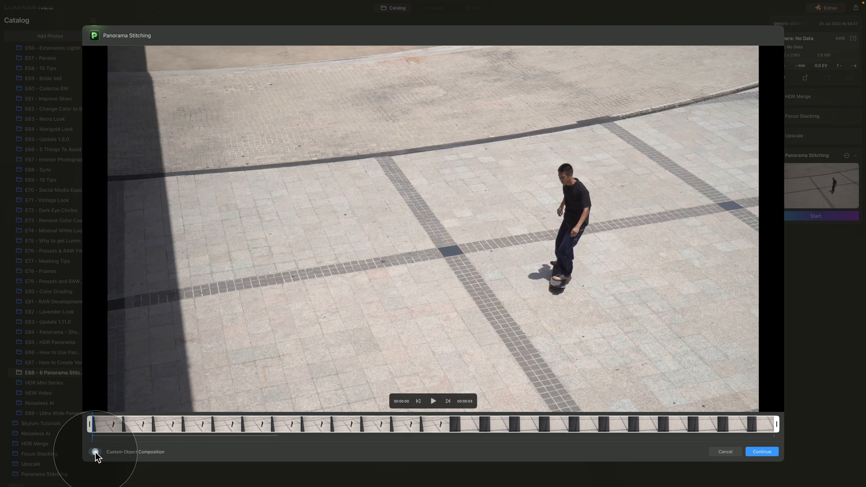
Step: Enable Custom Object Composition and set the subject marker on an early frame
left_click(95, 451)
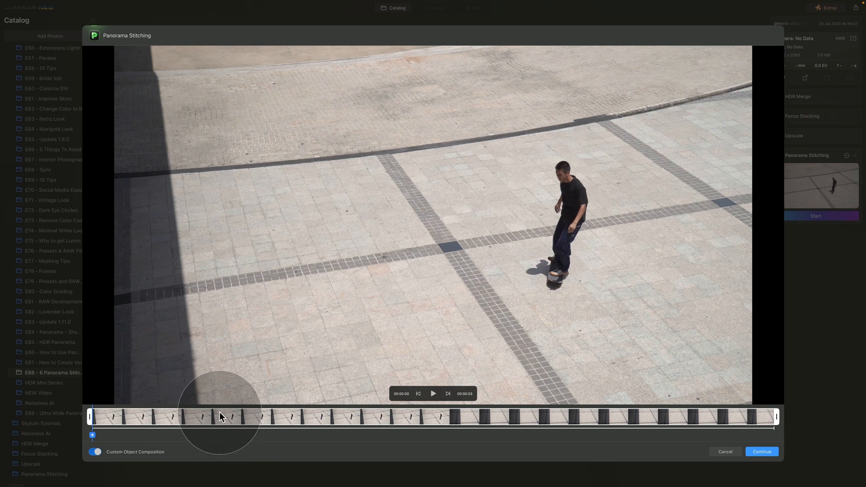
left_click_drag(221, 417, 151, 417)
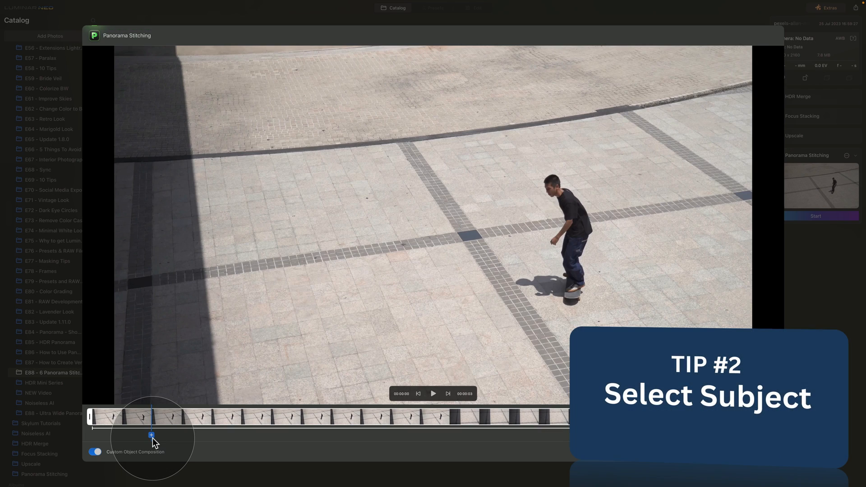
left_click_drag(152, 417, 127, 417)
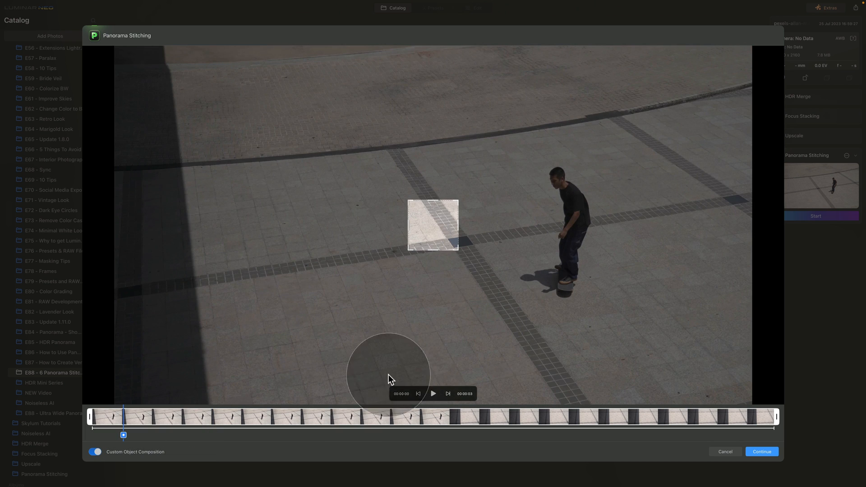
Step: Draw and fit a subject box around the skateboarder and his shadow
left_click_drag(388, 375, 424, 229)
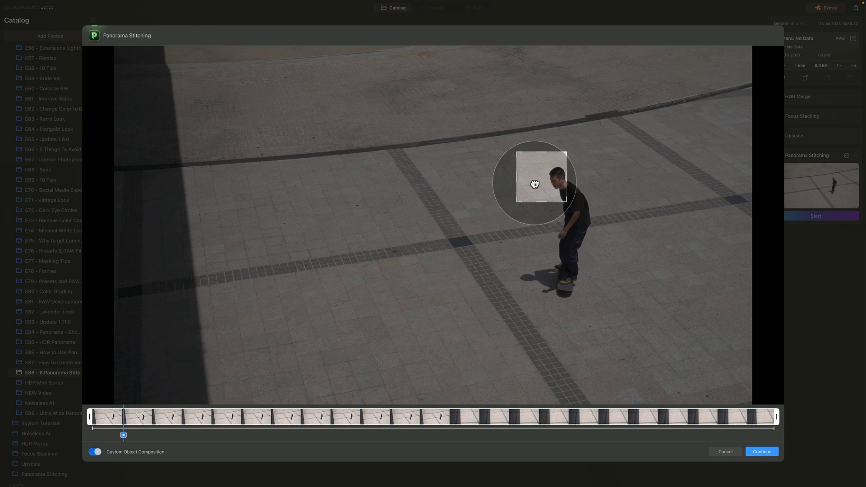
left_click_drag(534, 184, 567, 208)
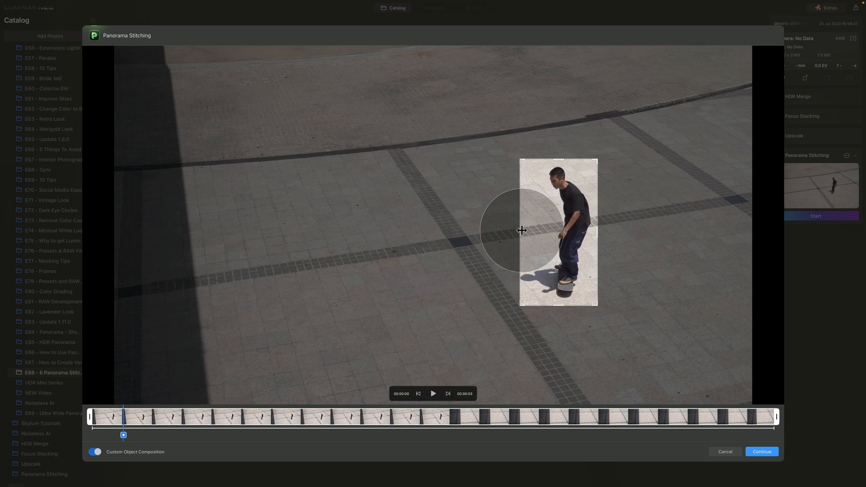
left_click_drag(523, 230, 546, 248)
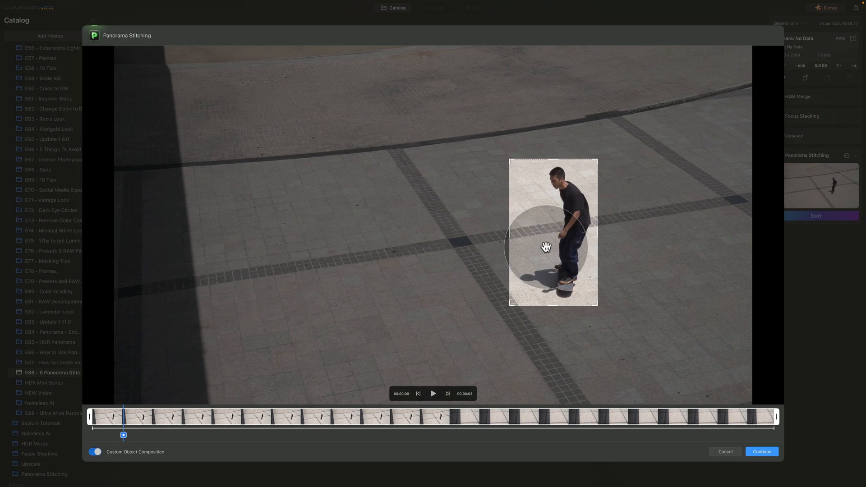
left_click_drag(546, 248, 159, 397)
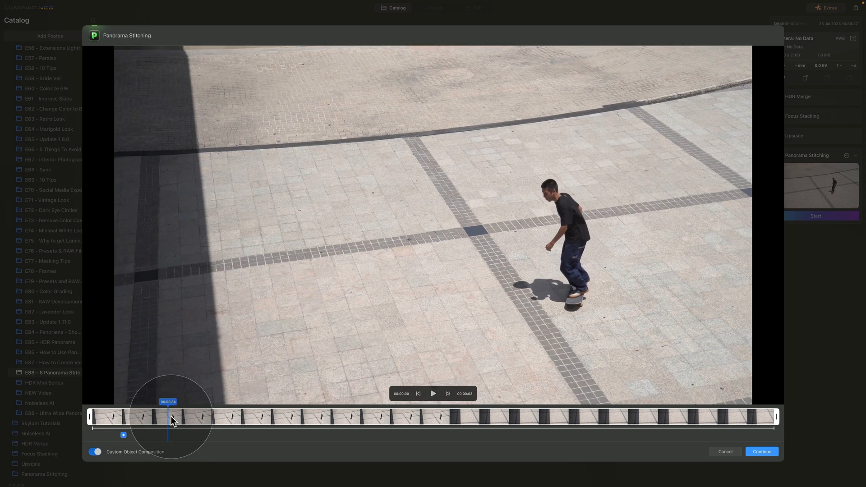
Step: Mark the skater with an enlarged box on a later frame of the clip
left_click_drag(169, 417, 235, 417)
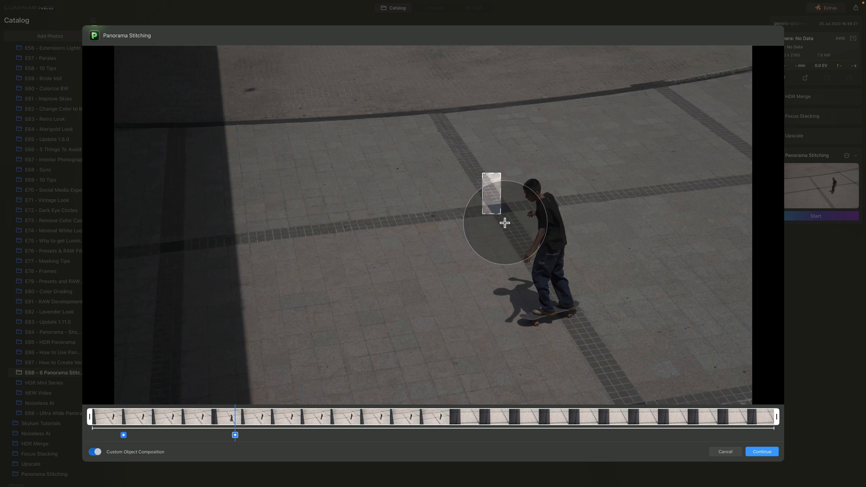
left_click_drag(492, 223, 589, 337)
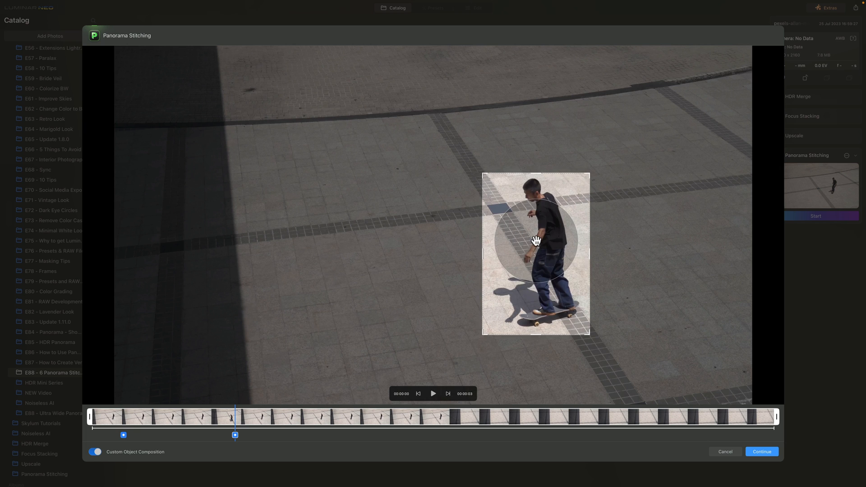
left_click_drag(536, 240, 411, 195)
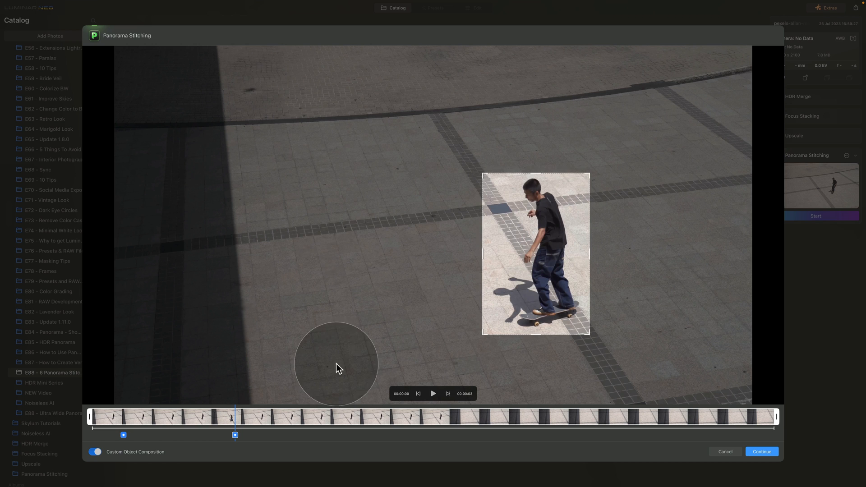
left_click(340, 423)
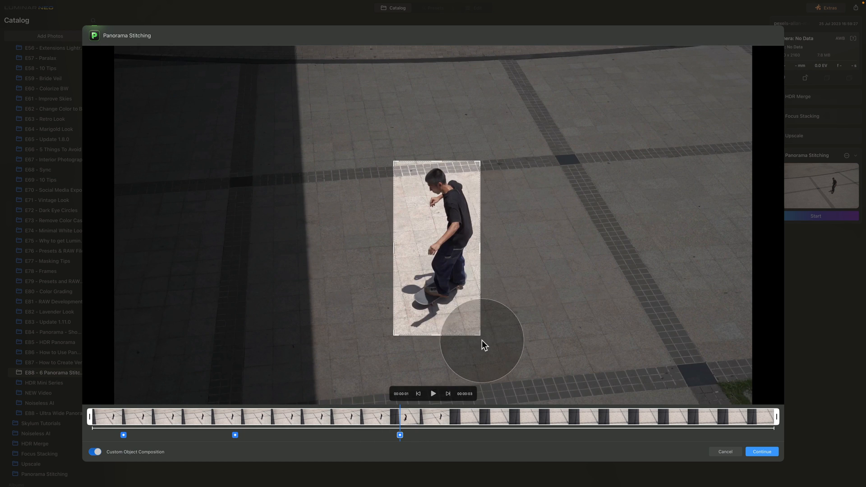
Step: Add a fifth marker where the skater rolls into the sunlit paving and box him
left_click_drag(399, 417, 602, 417)
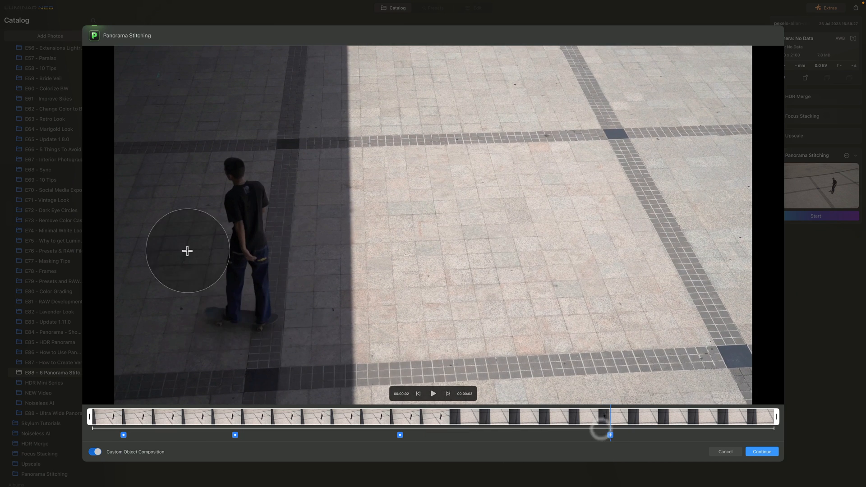
left_click_drag(188, 251, 303, 341)
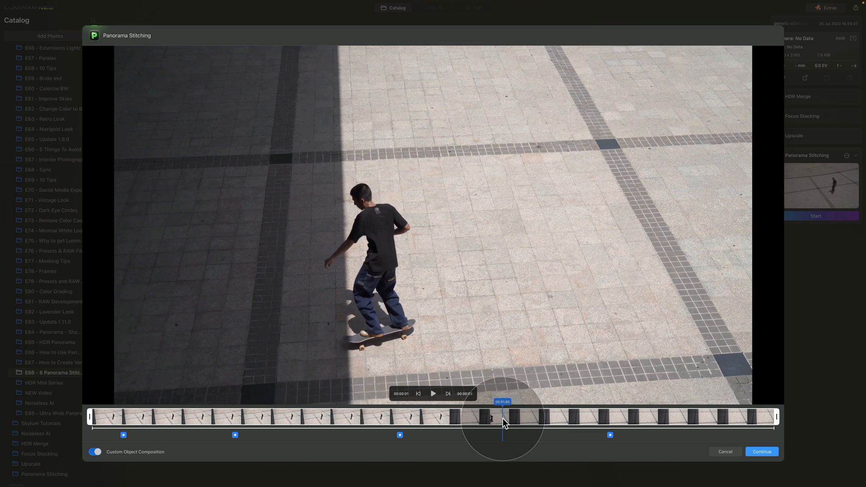
left_click_drag(503, 417, 489, 417)
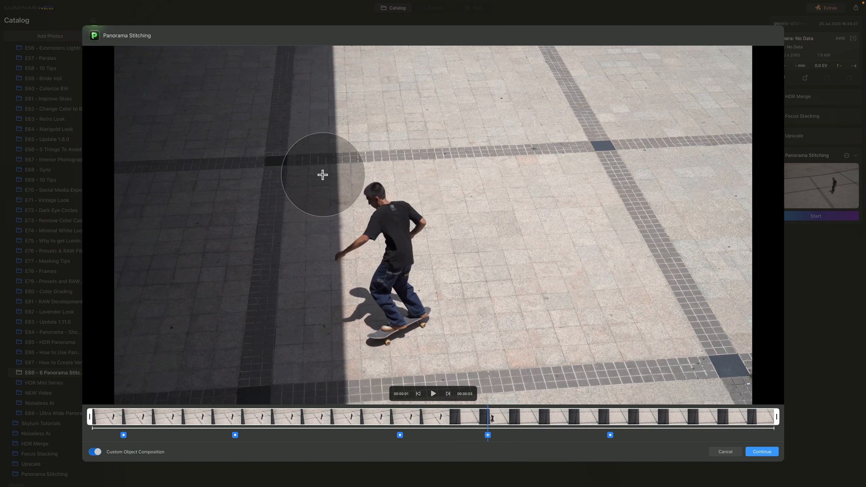
left_click_drag(323, 175, 442, 357)
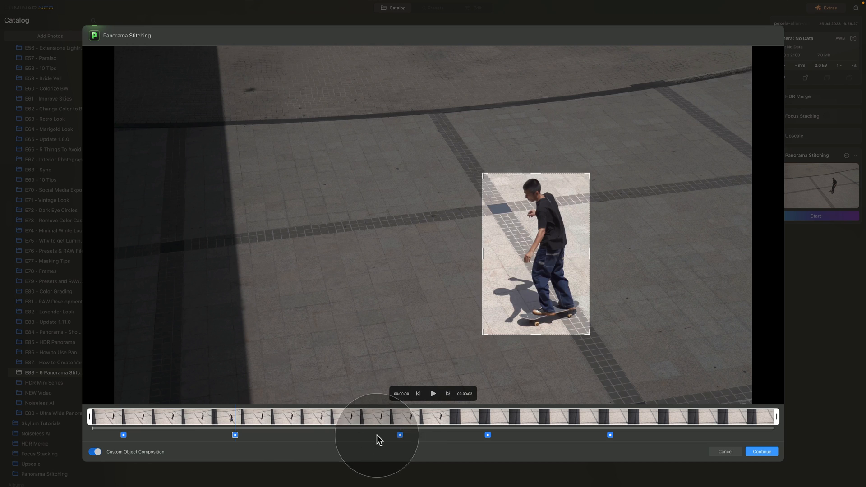
Step: Review the marked frames, delete one and scrub to a slightly later skater pose
left_click(399, 435)
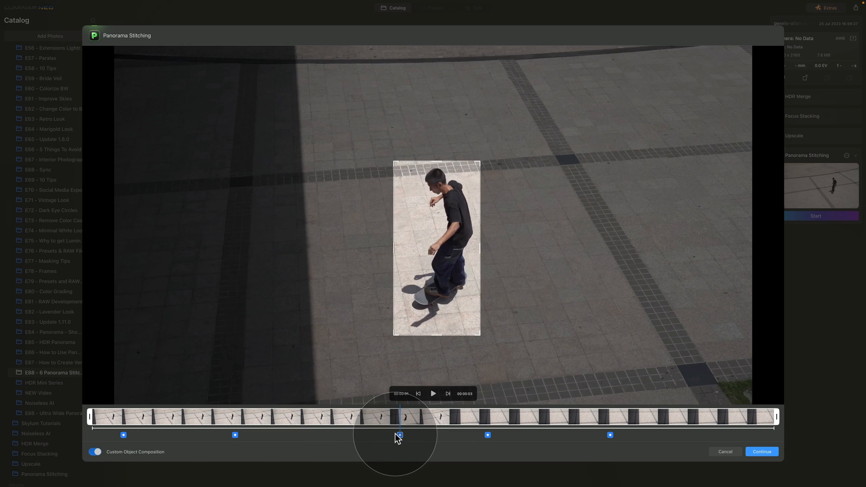
left_click(488, 435)
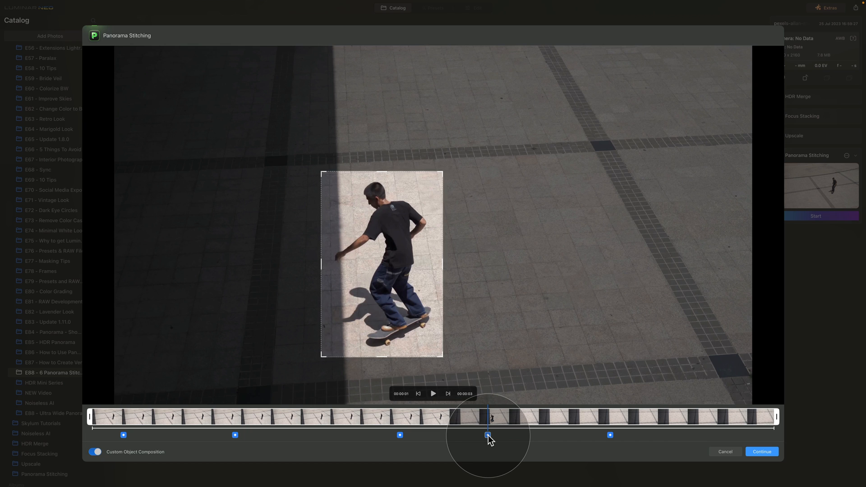
key("Backspace")
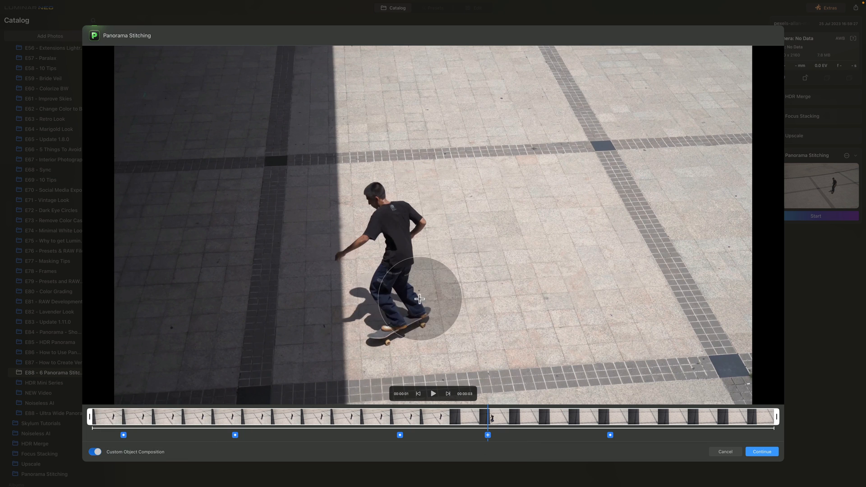
left_click_drag(488, 417, 387, 417)
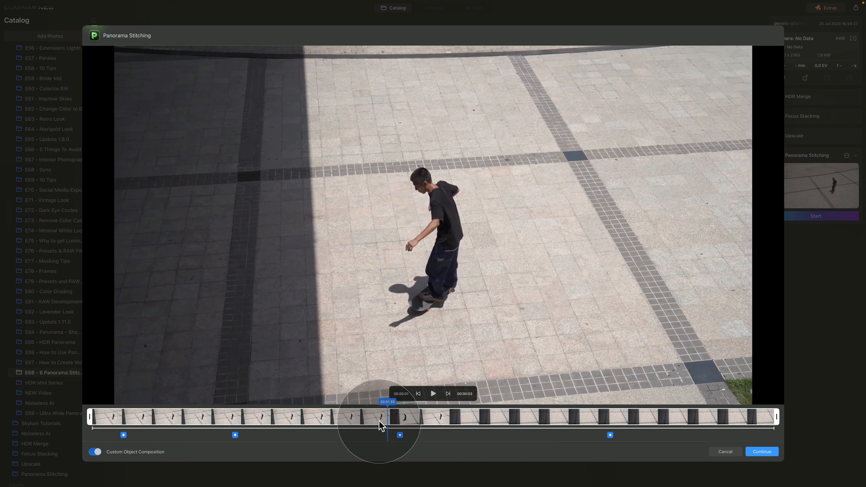
left_click_drag(388, 417, 463, 417)
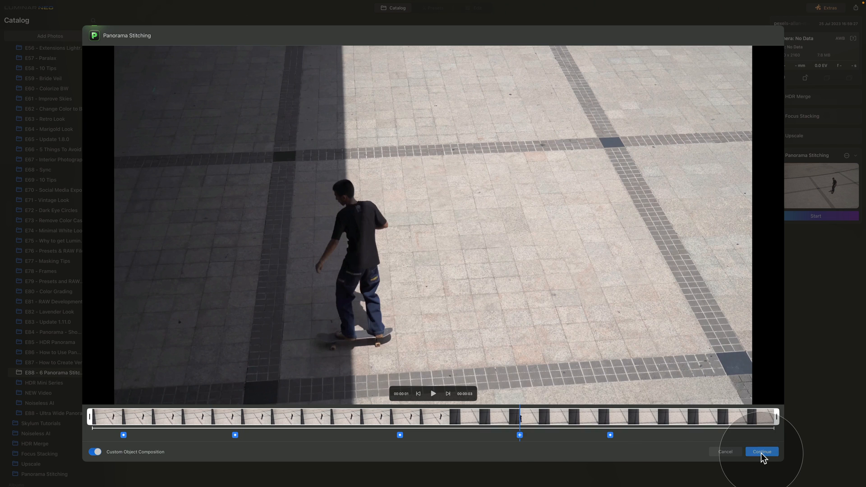
Step: Continue to the stitched cathedral panorama preview and shift it in the frame
left_click(761, 452)
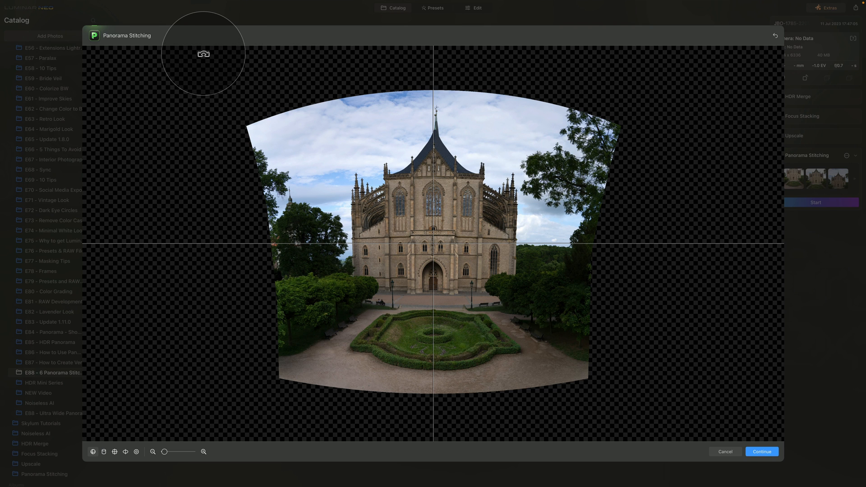
mouse_move(182, 132)
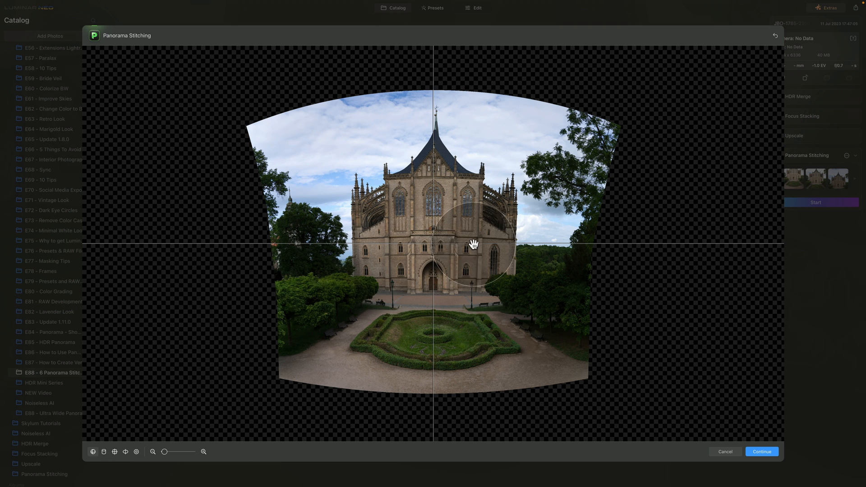
left_click_drag(474, 242, 416, 209)
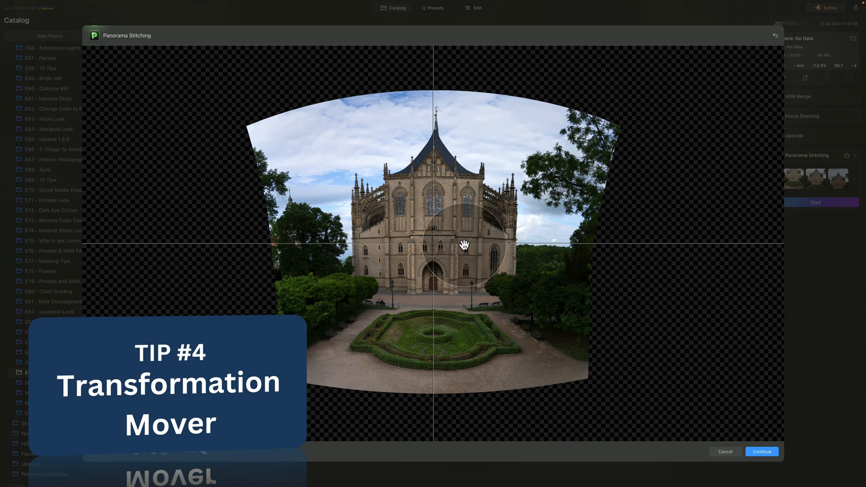
Step: Drag the panorama projection to bring the cathedral close and nudge it leftward
left_click_drag(466, 245, 432, 210)
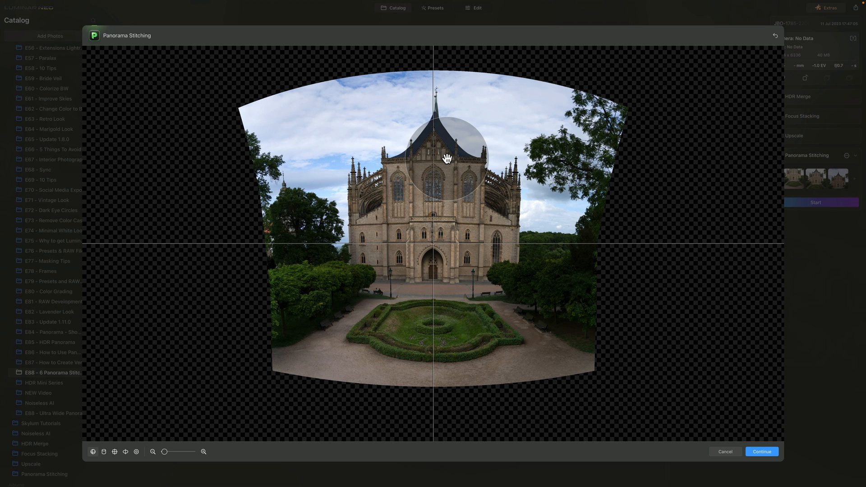
left_click_drag(448, 159, 359, 182)
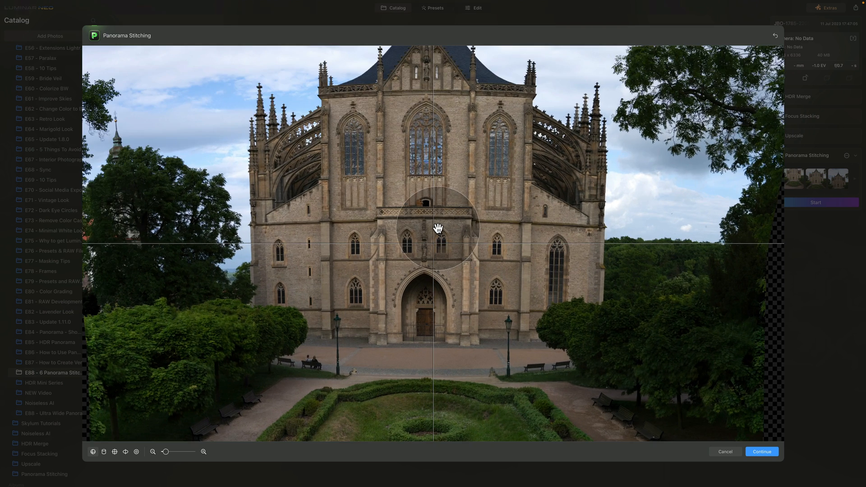
left_click_drag(439, 228, 418, 166)
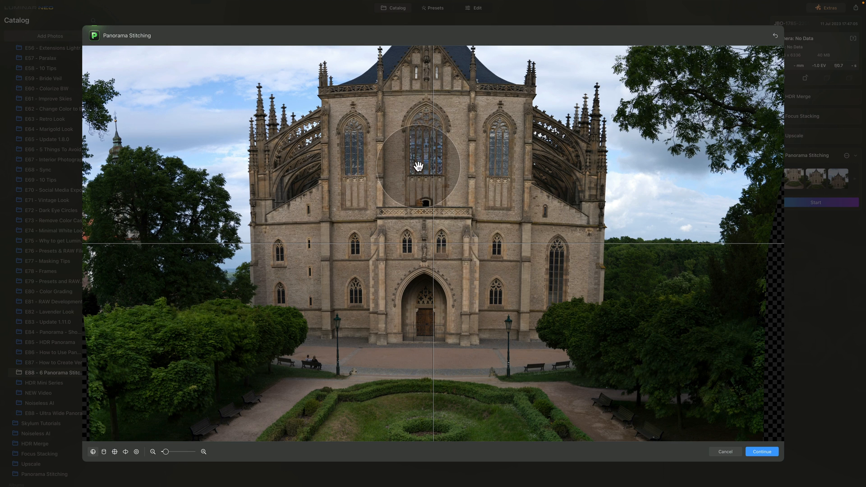
left_click_drag(419, 166, 451, 180)
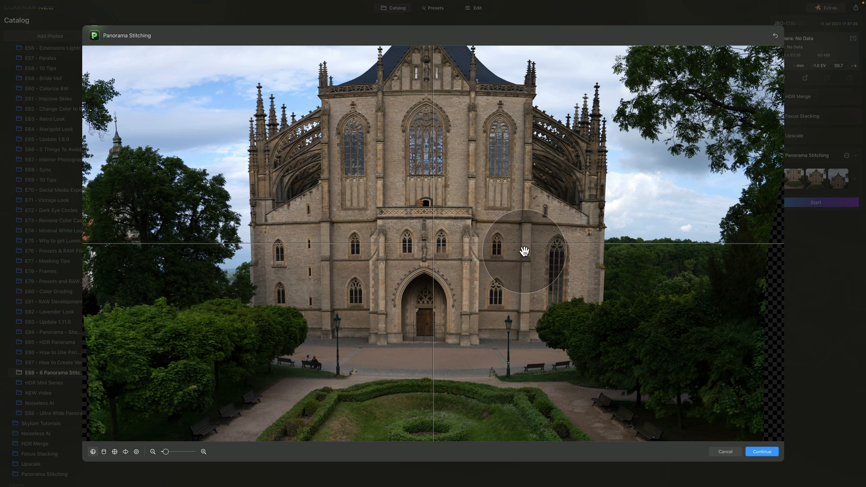
left_click_drag(525, 252, 388, 181)
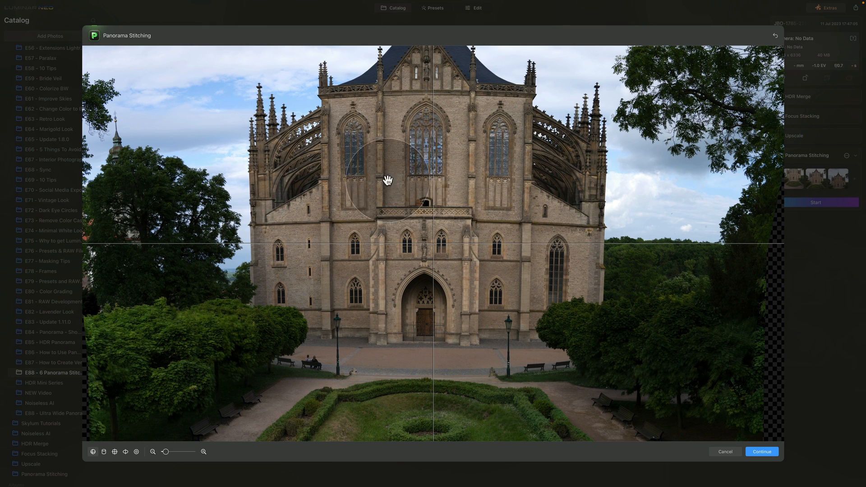
left_click_drag(388, 181, 510, 188)
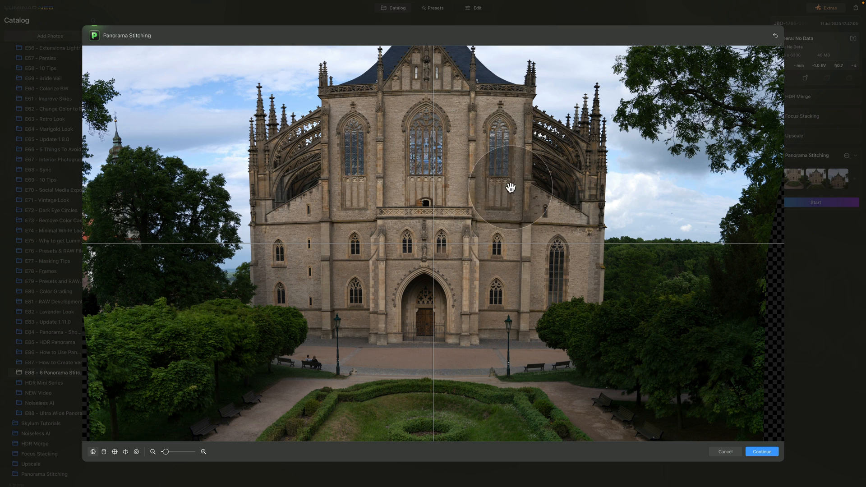
left_click_drag(510, 187, 502, 161)
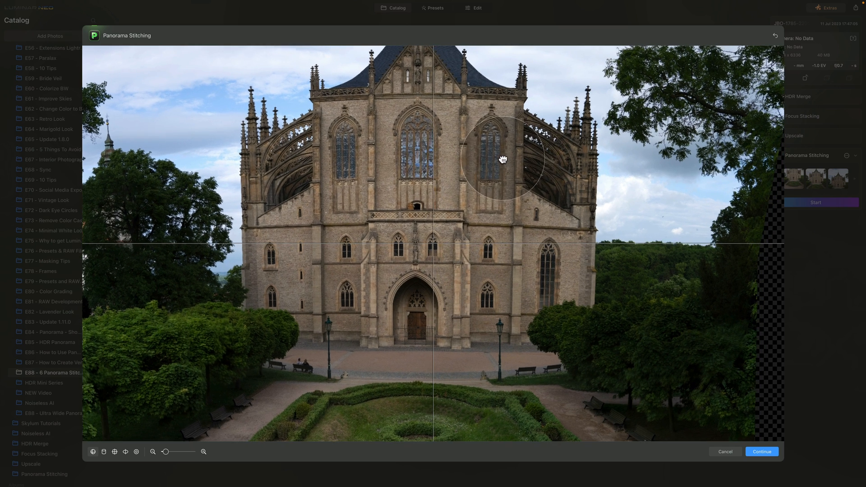
left_click_drag(504, 160, 485, 177)
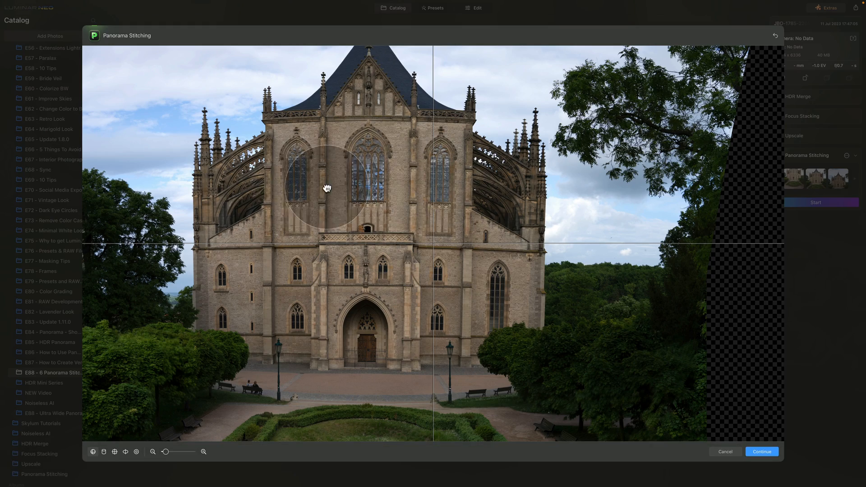
Step: Settle the cathedral left of centre, leaving a transparent strip on the right
left_click_drag(326, 188, 584, 347)
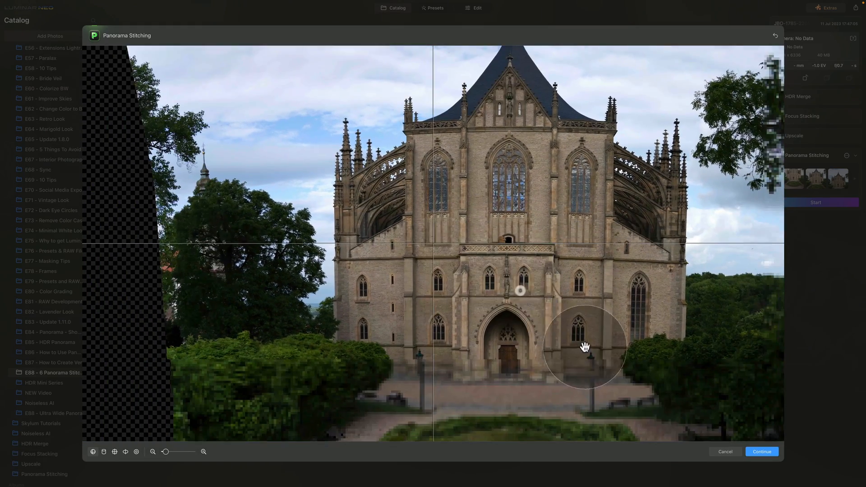
left_click_drag(585, 347, 443, 220)
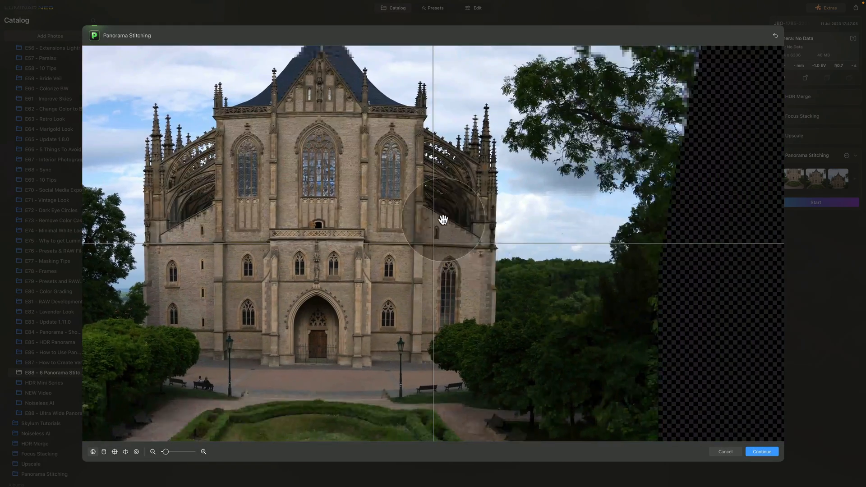
left_click_drag(444, 220, 404, 200)
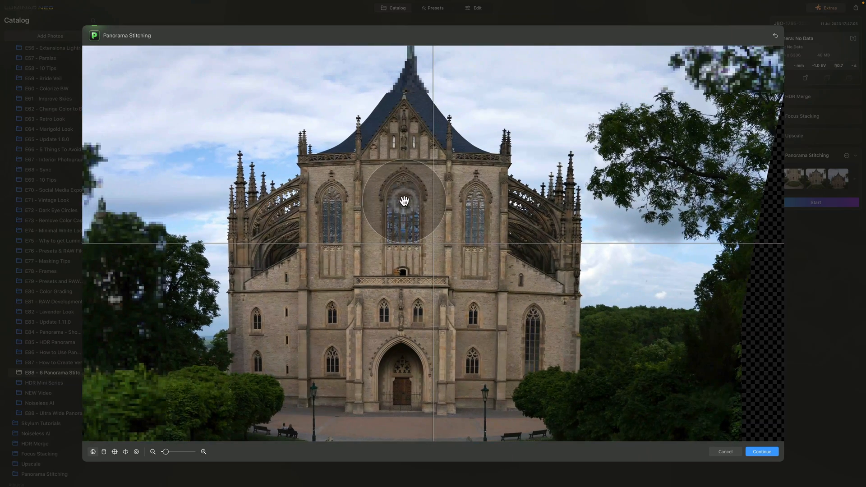
left_click_drag(404, 200, 502, 182)
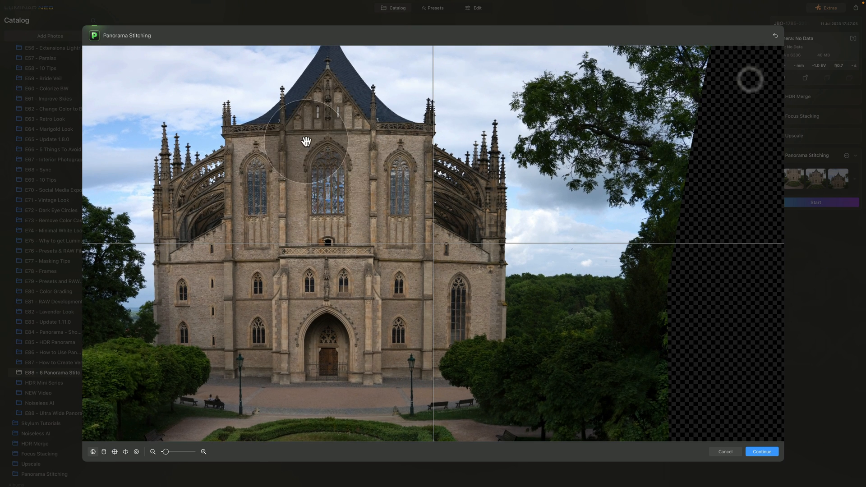
left_click_drag(307, 140, 337, 126)
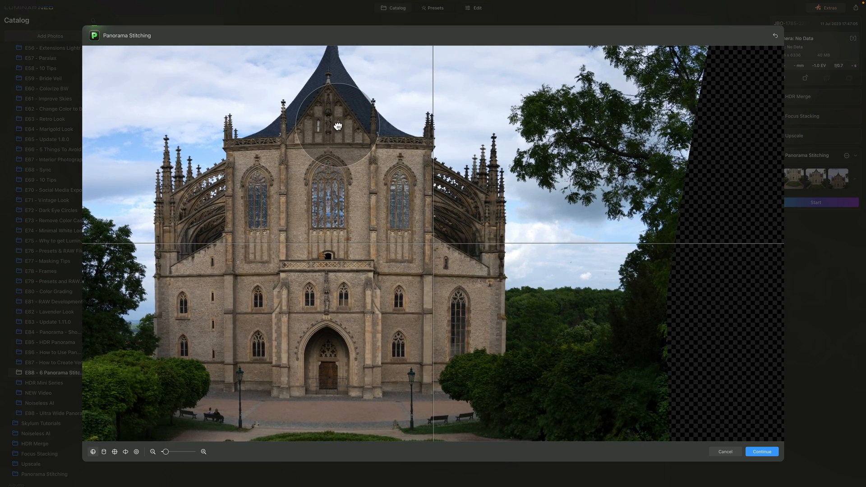
left_click_drag(338, 125, 299, 159)
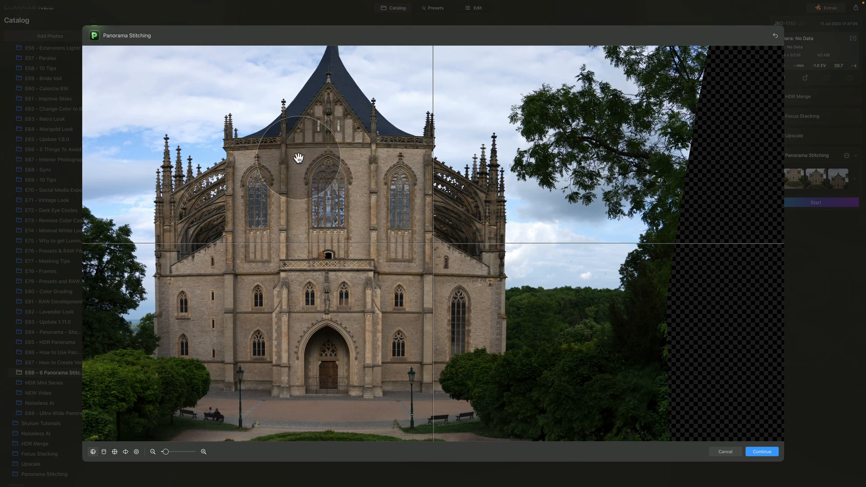
left_click_drag(299, 157, 359, 180)
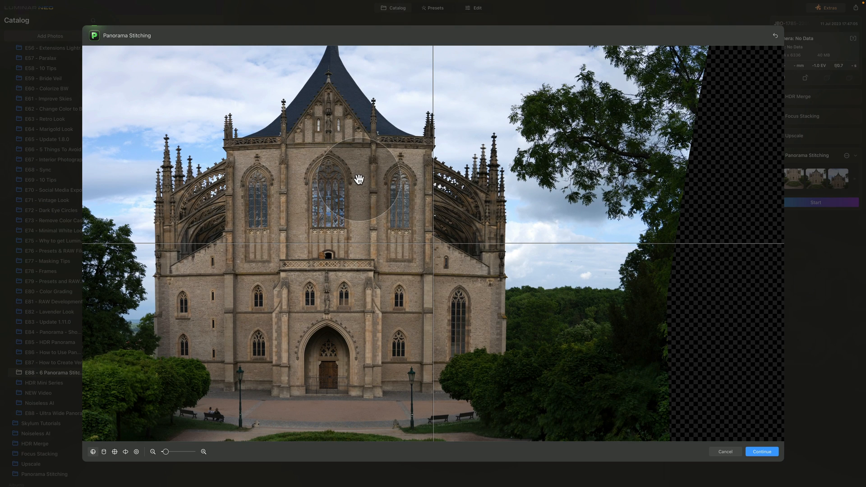
left_click_drag(359, 179, 310, 173)
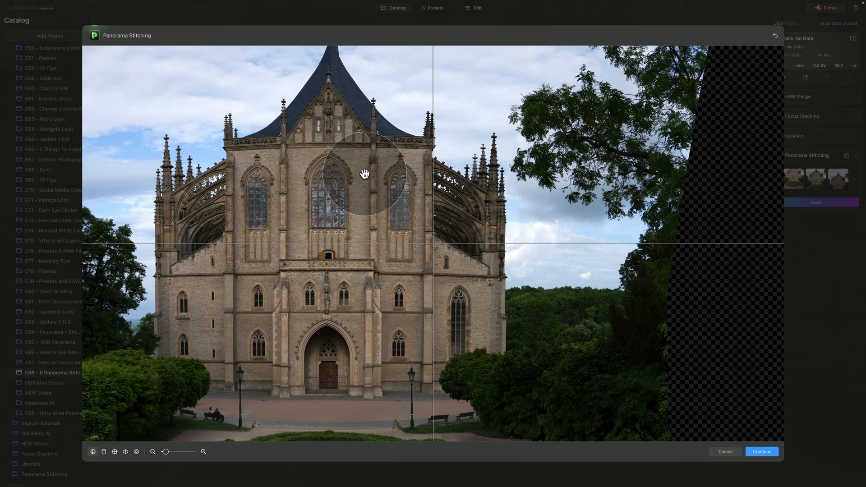
mouse_move(168, 456)
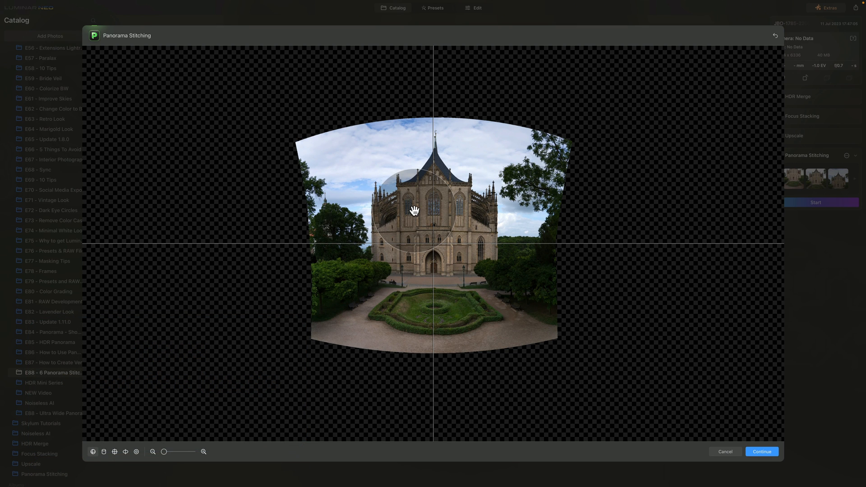
Step: Move the whole cathedral panorama higher so it sits centred in the frame
left_click_drag(414, 211, 387, 192)
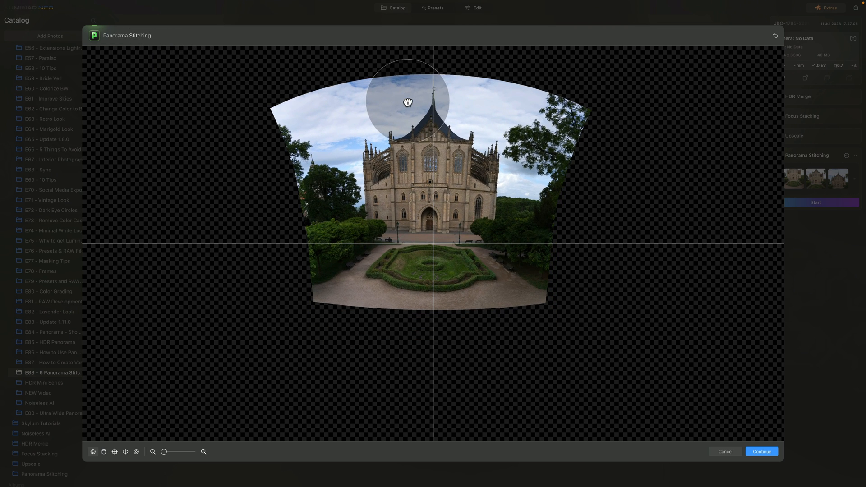
mouse_move(713, 54)
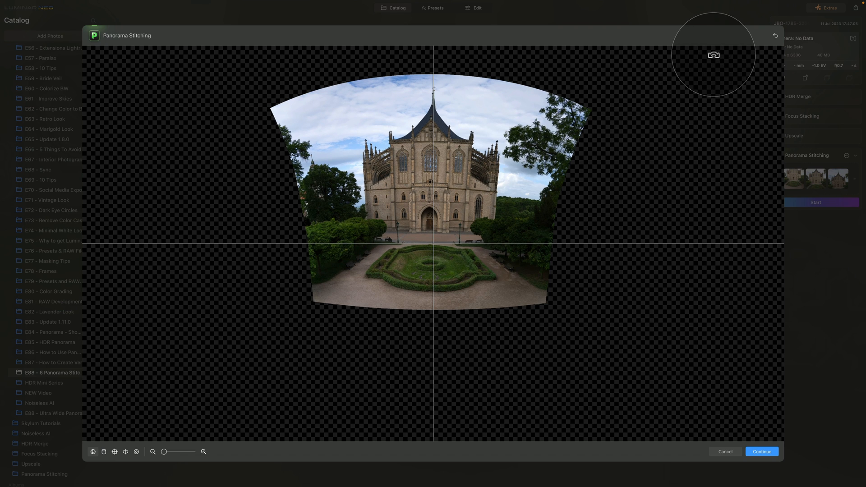
left_click_drag(713, 55, 698, 106)
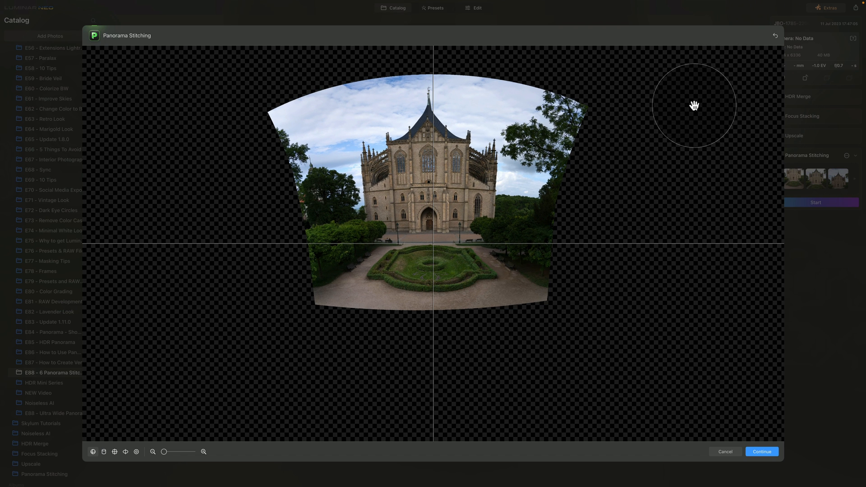
mouse_move(436, 195)
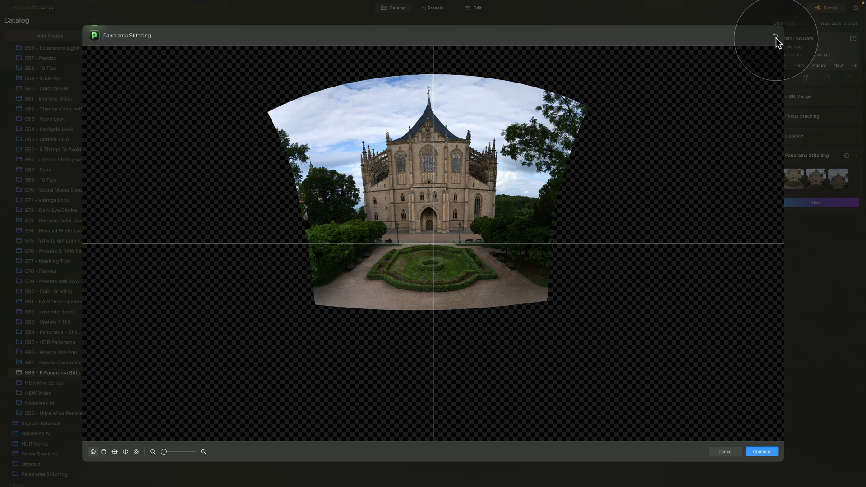
mouse_move(777, 36)
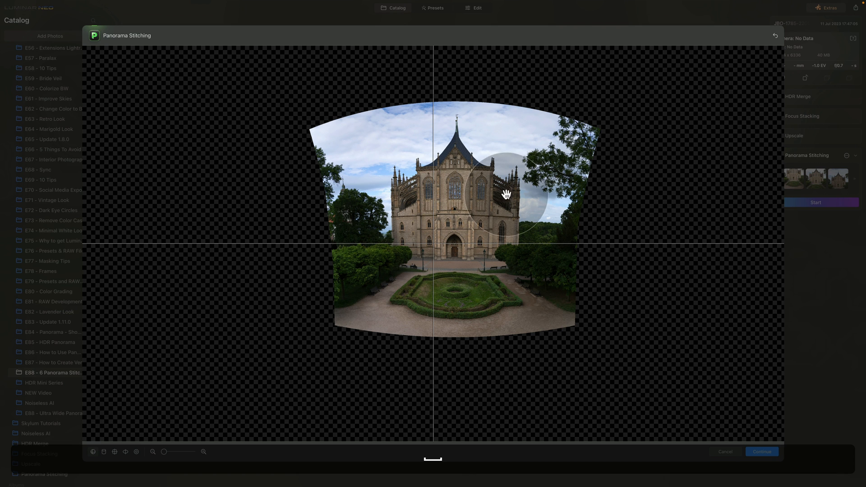
left_click_drag(506, 193, 491, 182)
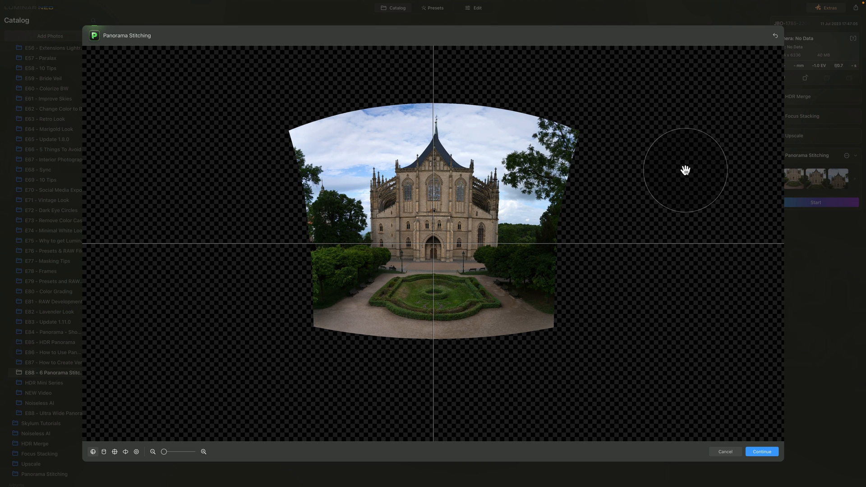
mouse_move(452, 179)
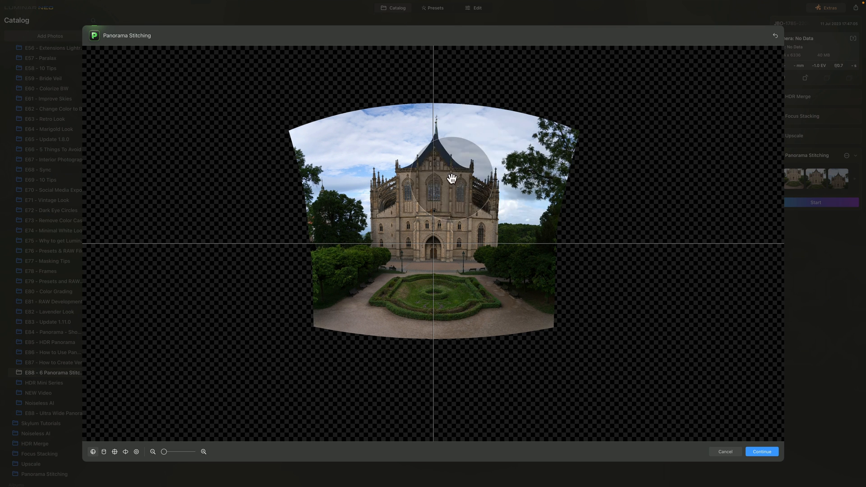
Step: Continue to the crop step and apply the crop to the cathedral panorama
left_click(762, 451)
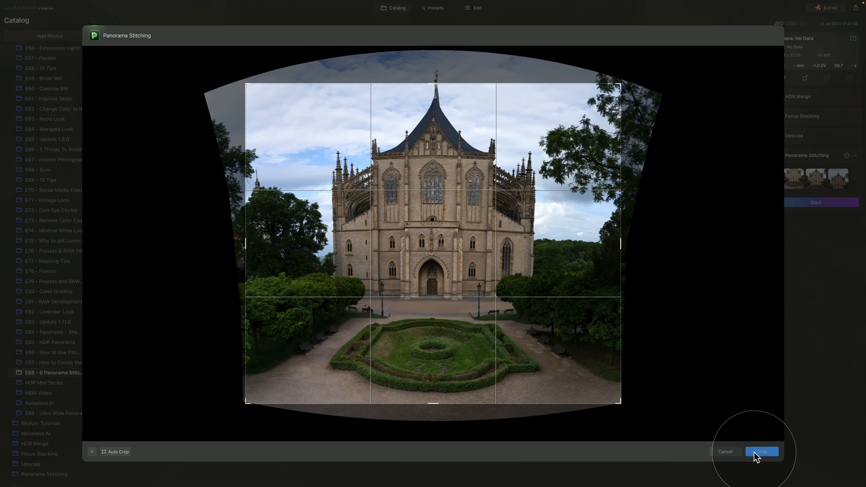
left_click(762, 452)
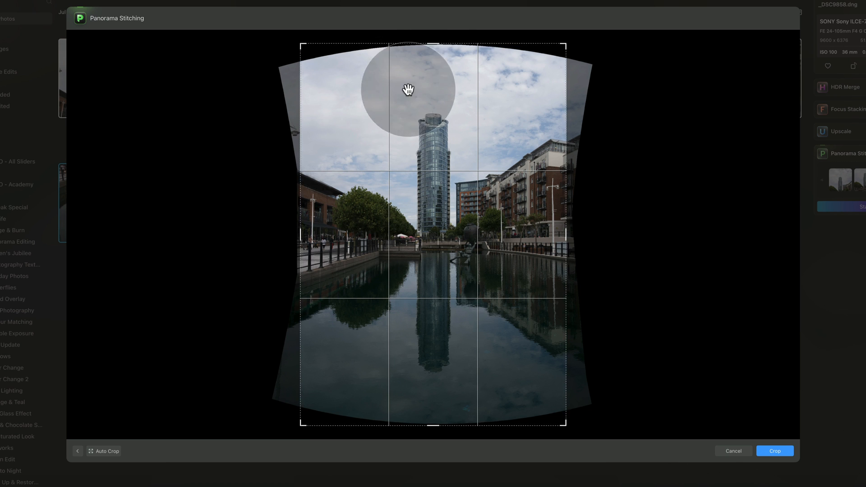
Step: Extend the tower panorama's crop frame upward into the curved sky
left_click_drag(408, 89, 436, 64)
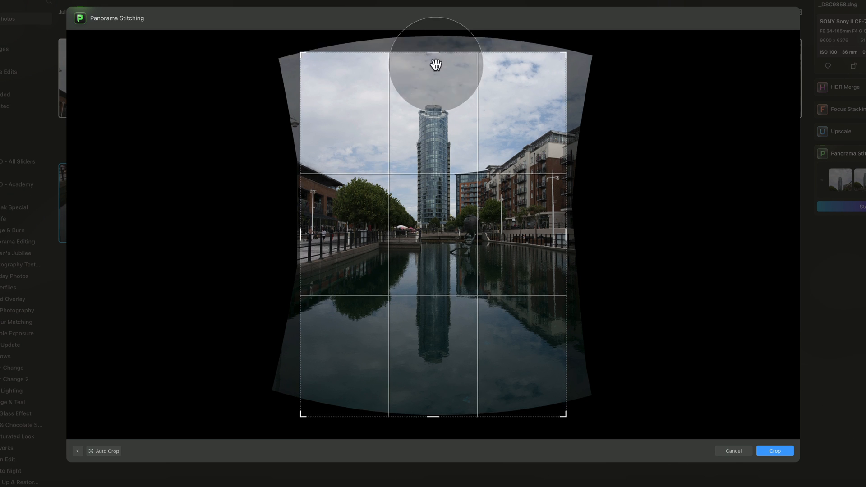
left_click_drag(437, 63, 451, 375)
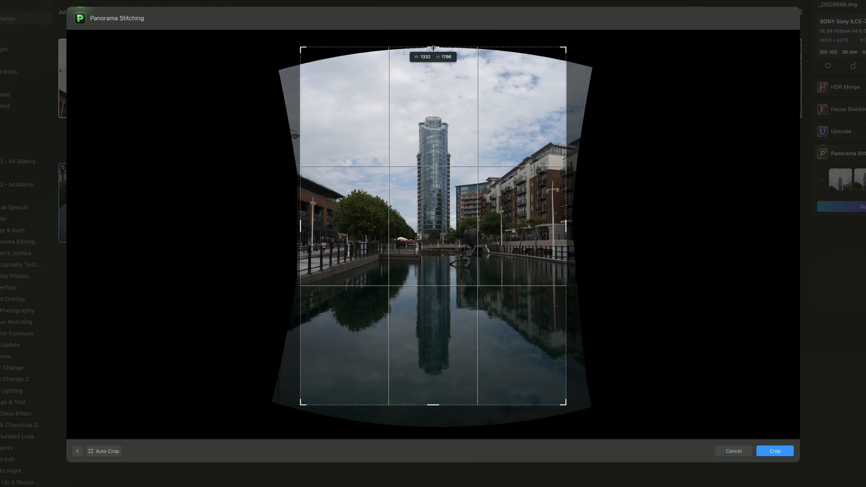
left_click_drag(433, 49, 432, 54)
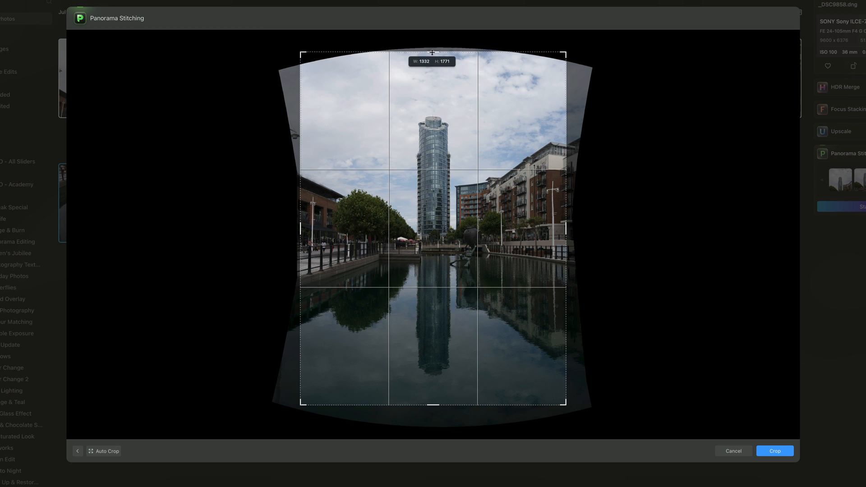
left_click_drag(432, 404, 432, 427)
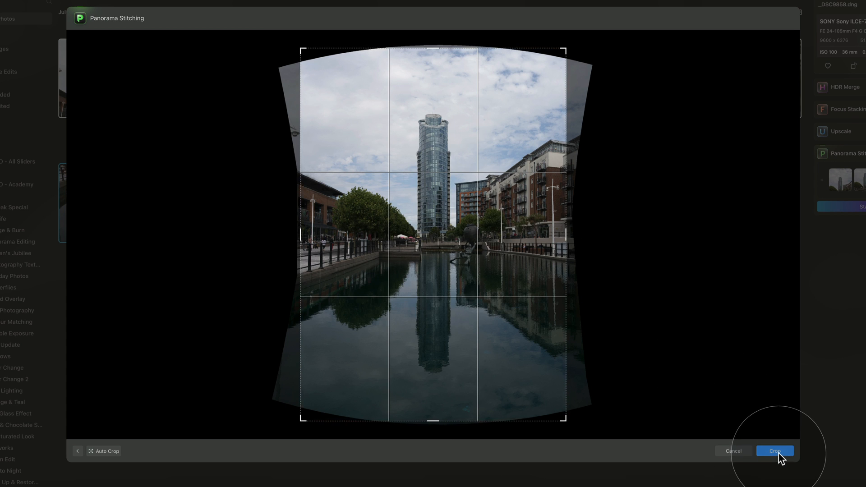
Step: Apply the crop and save the tower-and-reflection panorama
left_click(774, 452)
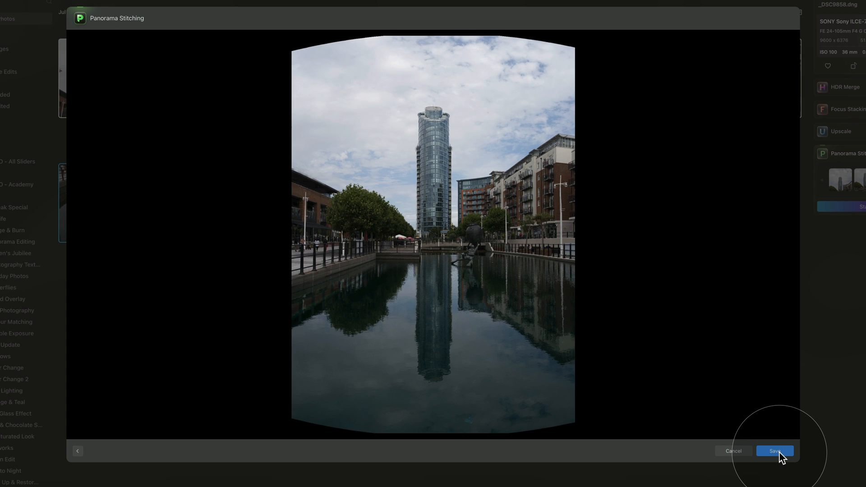
left_click(774, 451)
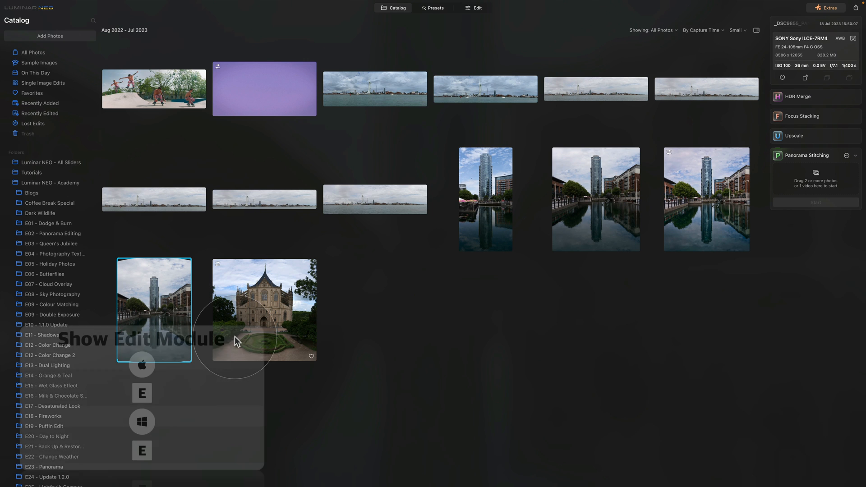
Step: Open the saved tower panorama in Edit and zoom in on its transparent sky corners
left_click(476, 8)
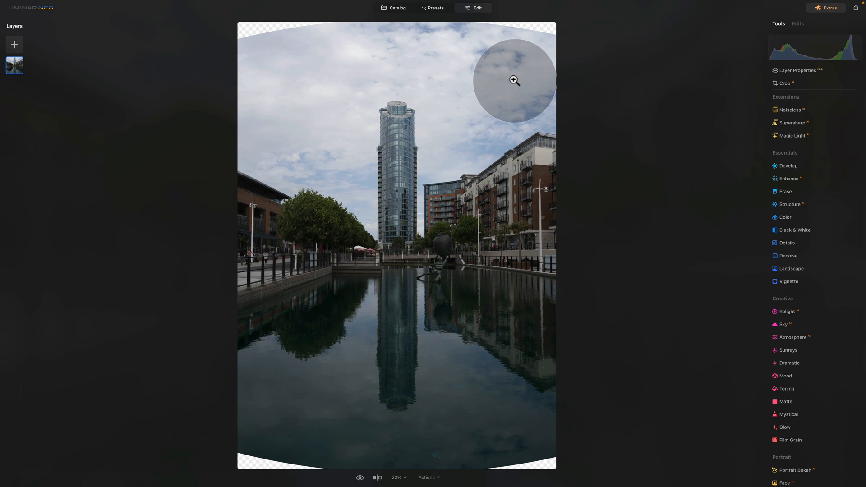
mouse_move(272, 54)
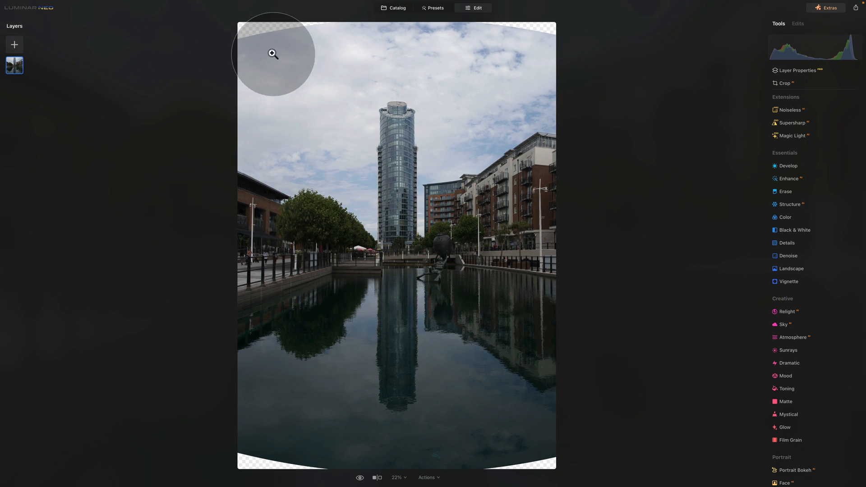
mouse_move(506, 376)
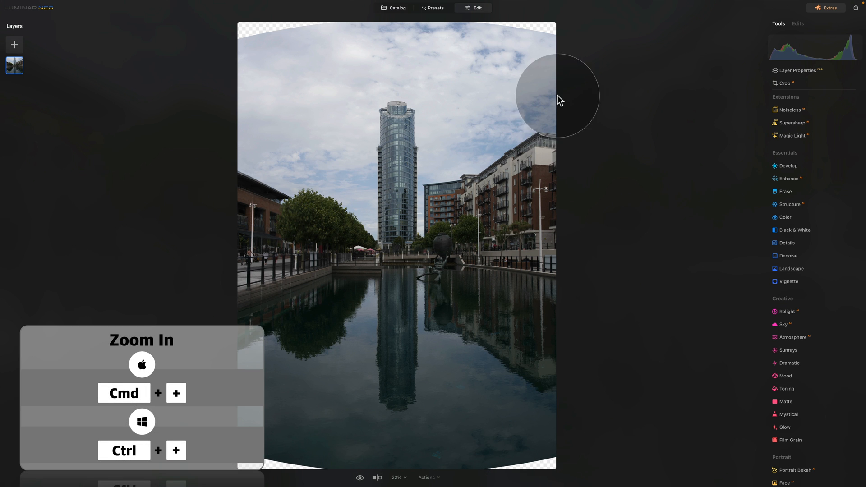
key("cmd++")
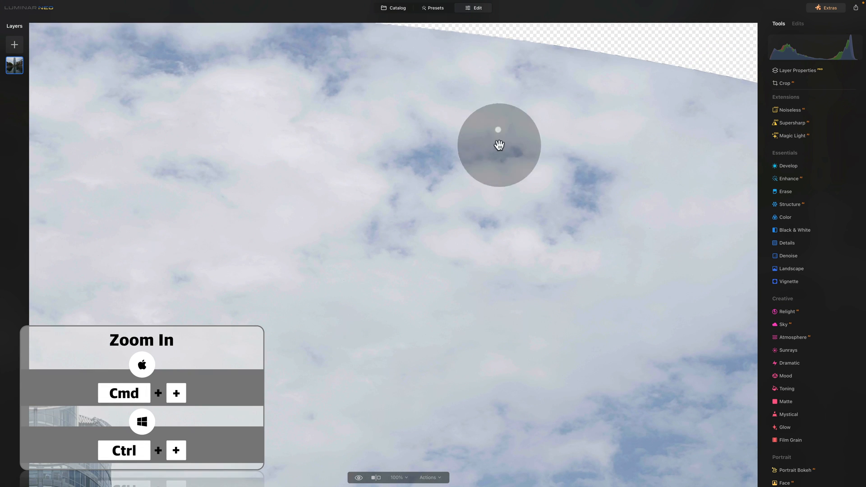
Step: Activate the Clone tool from the Professional tools with the top corner in view
left_click_drag(499, 145, 657, 198)
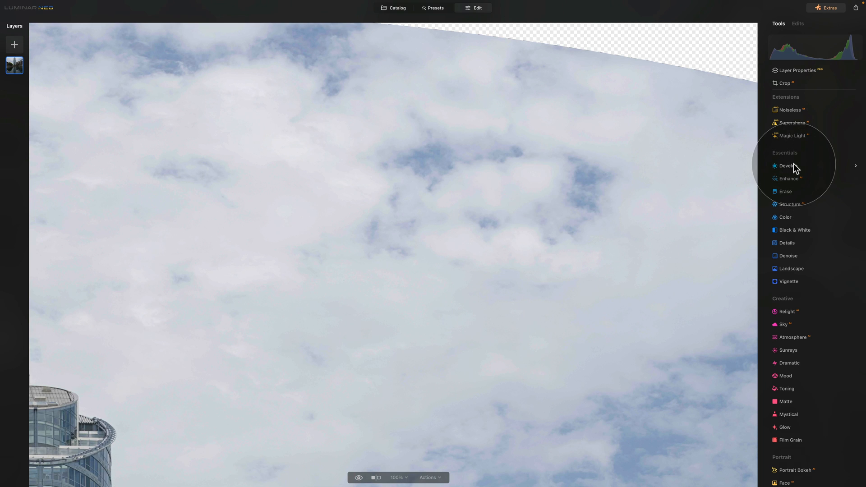
scroll("down", 3)
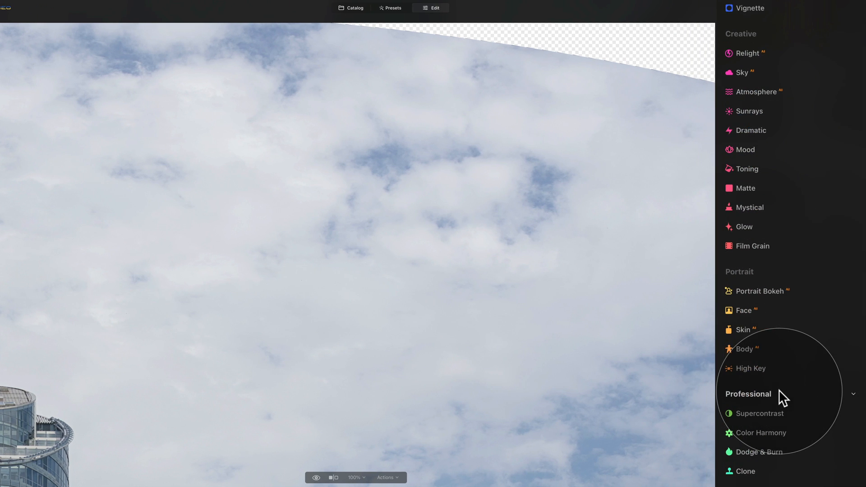
left_click(745, 471)
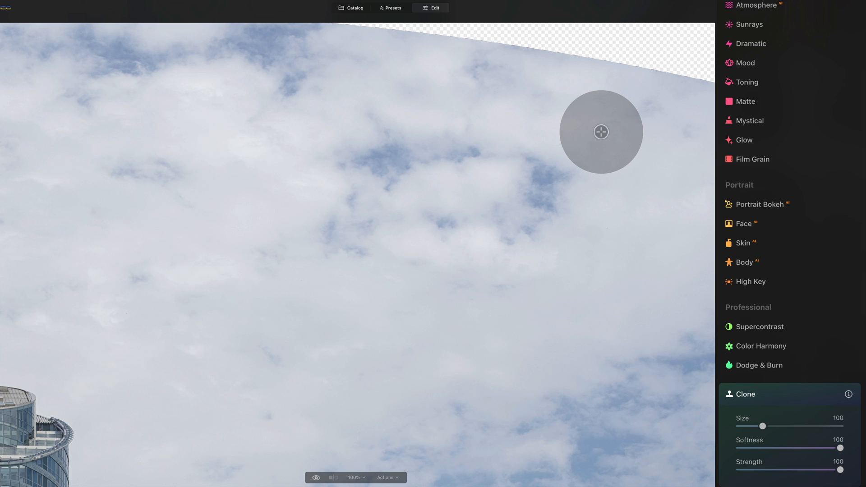
mouse_move(507, 99)
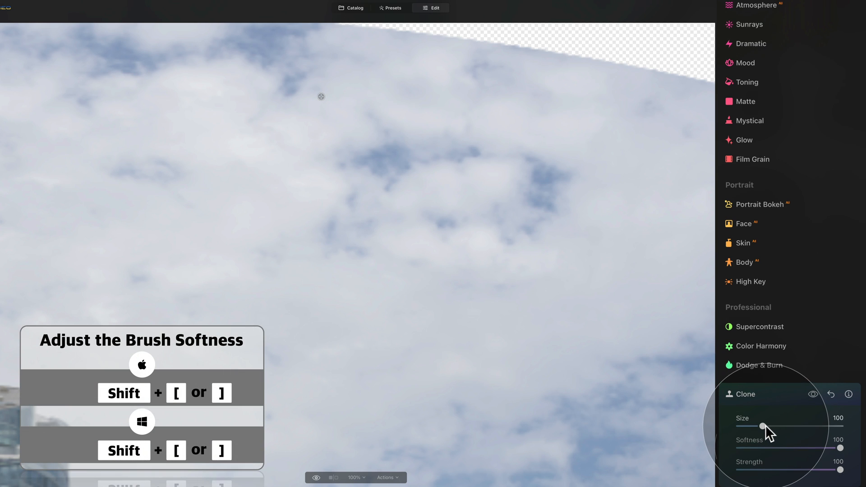
Step: Set the clone brush size to 128 and paint cloned sky over the transparent top-right corner
left_click_drag(763, 426, 770, 426)
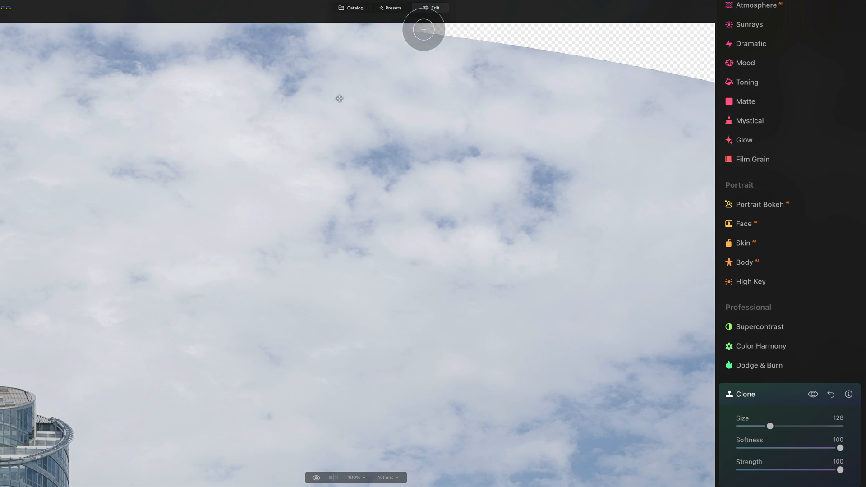
left_click_drag(424, 30, 547, 43)
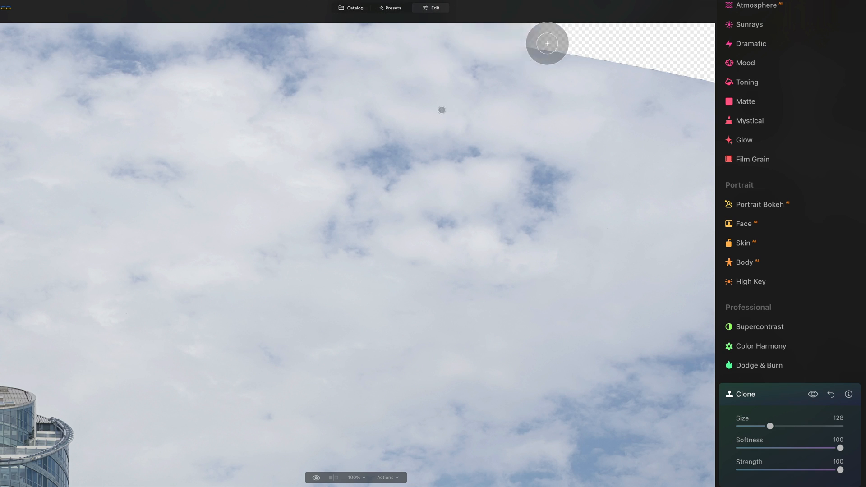
left_click_drag(547, 43, 695, 70)
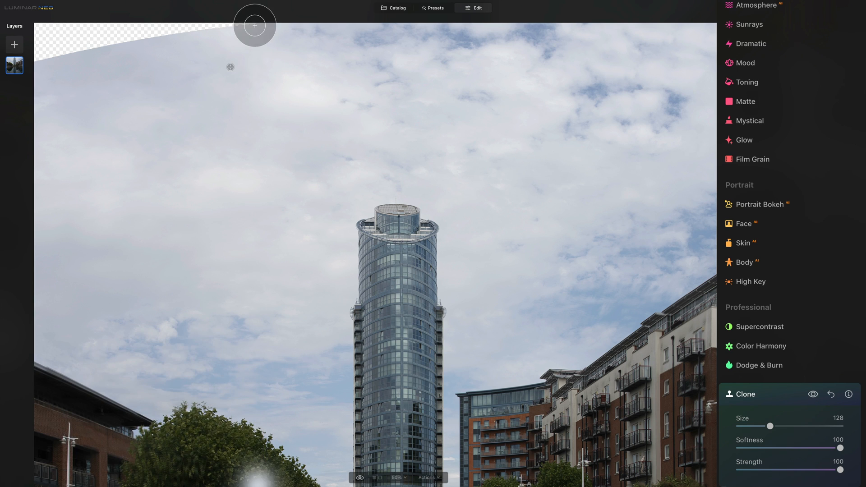
Step: Paint cloned clouds over the transparent top-left sky corner
left_click_drag(254, 25, 132, 38)
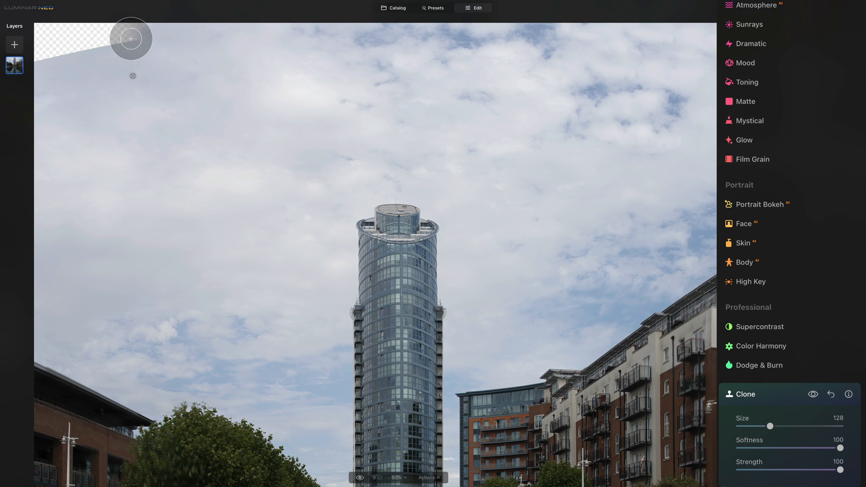
left_click_drag(131, 38, 42, 52)
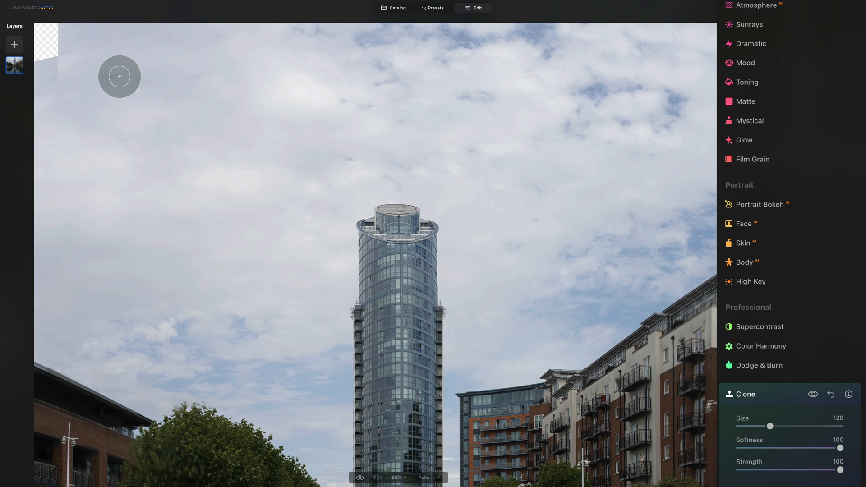
mouse_move(55, 47)
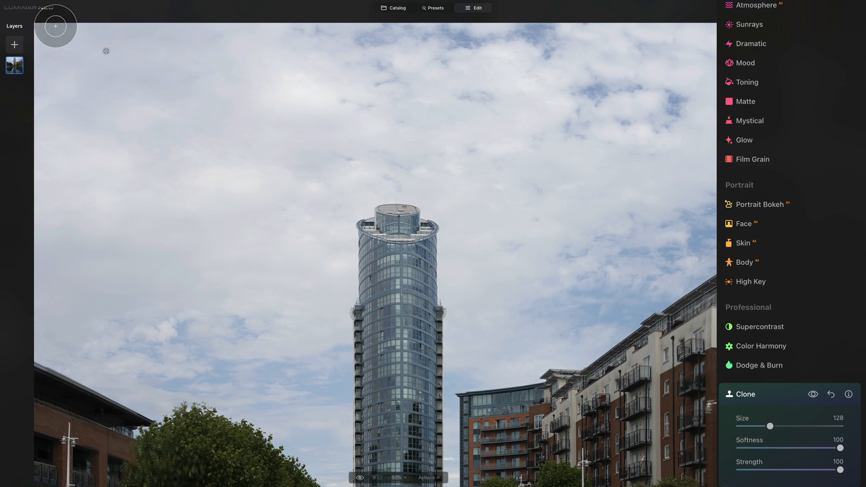
mouse_move(223, 117)
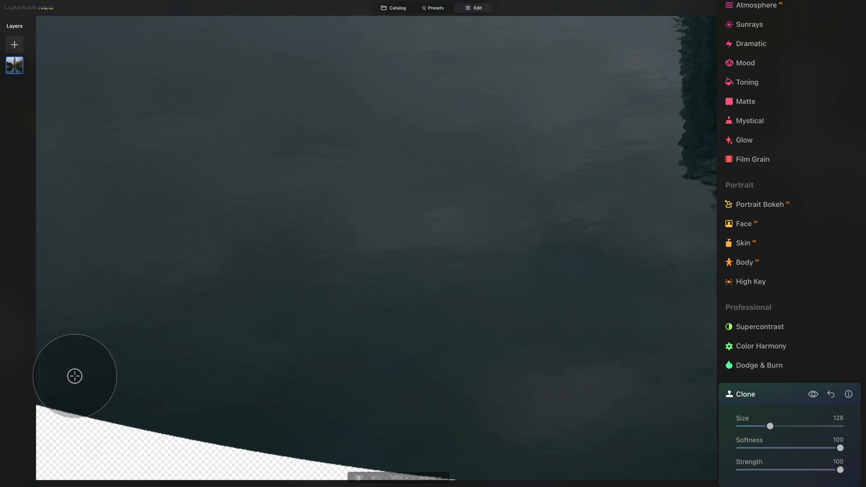
mouse_move(70, 357)
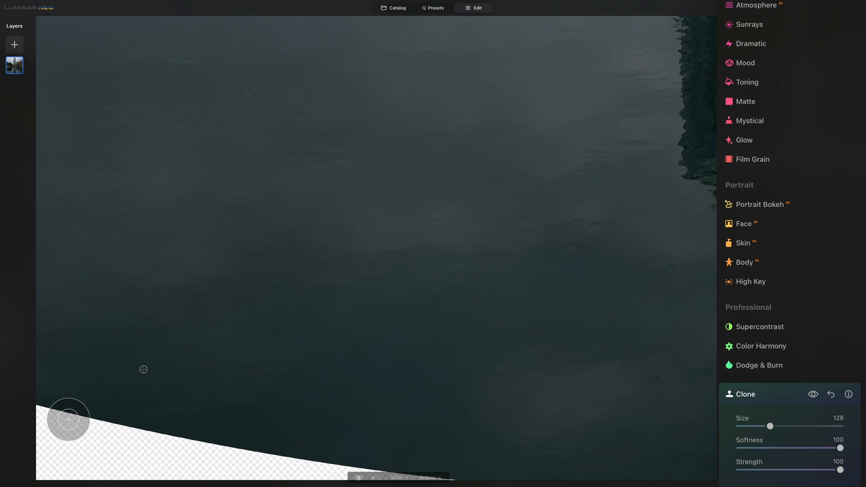
Step: Paint cloned dark water along the transparent bottom-left corner edge
left_click_drag(67, 419, 323, 462)
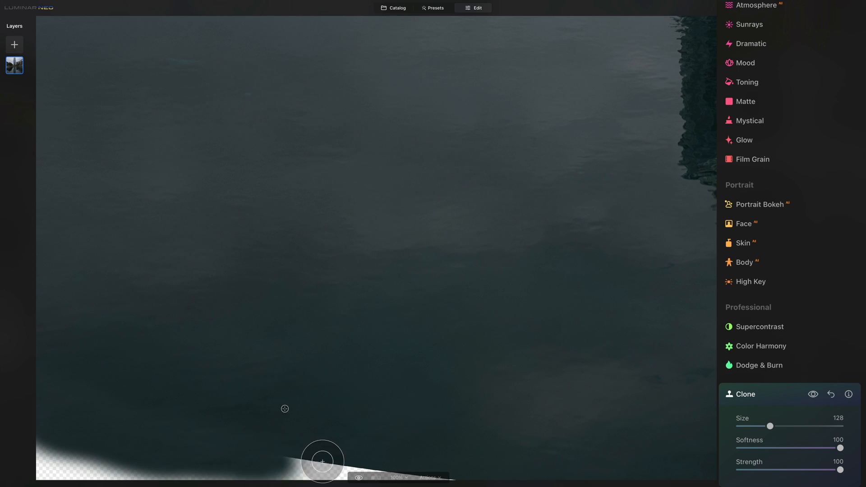